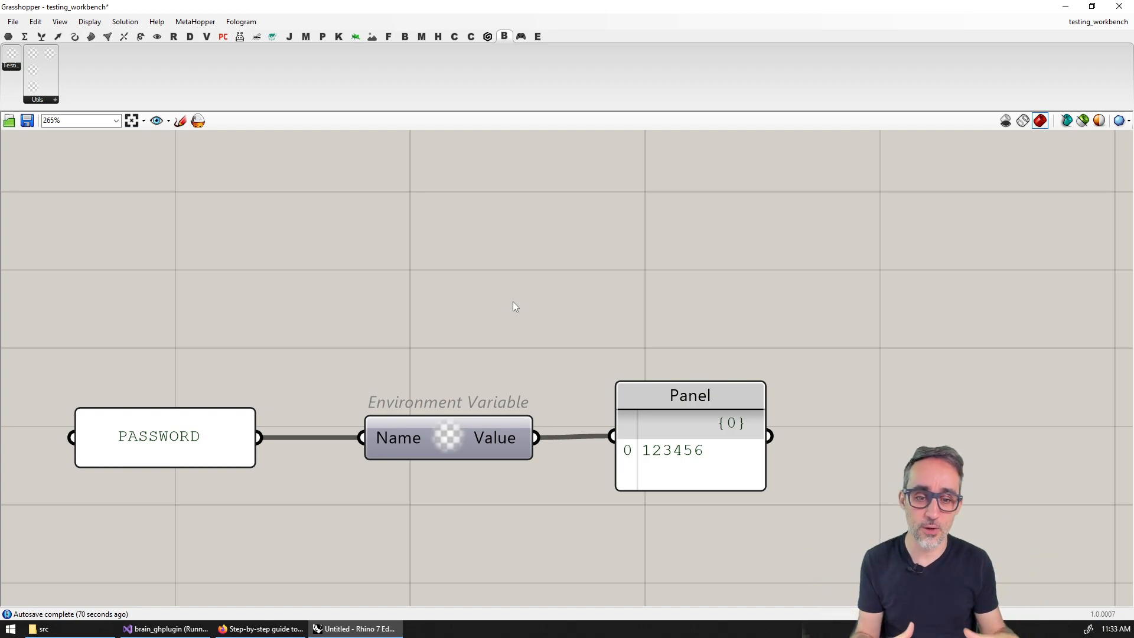
- Replace PASSWORD in the name panel with OPENAI_API_KEY
click(158, 436)
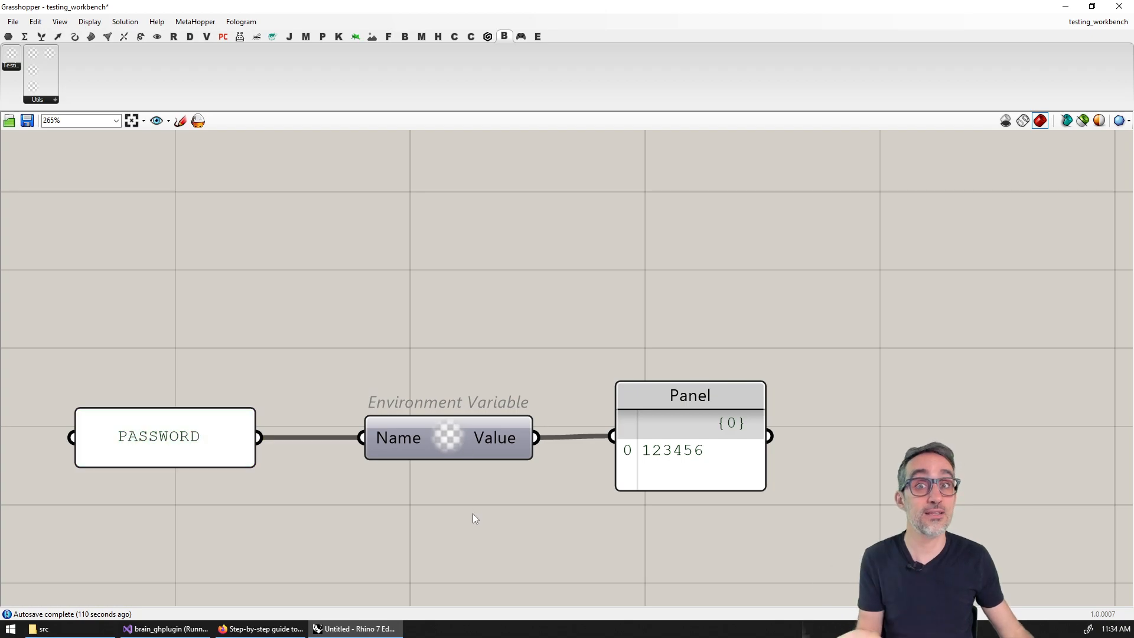
mouse_move(206, 373)
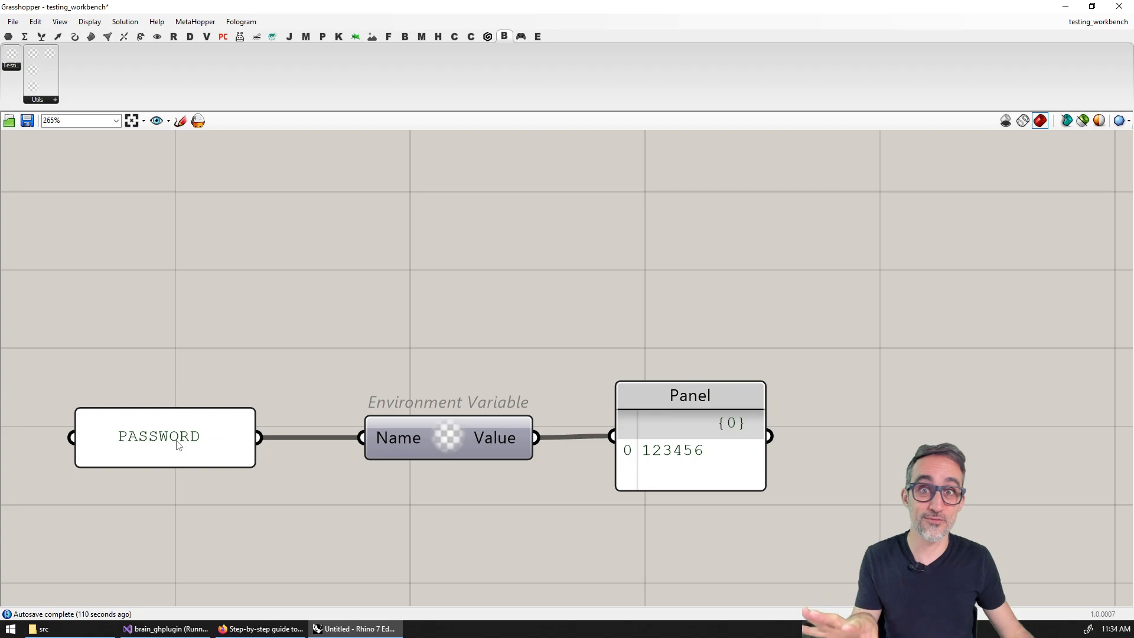
mouse_move(550, 502)
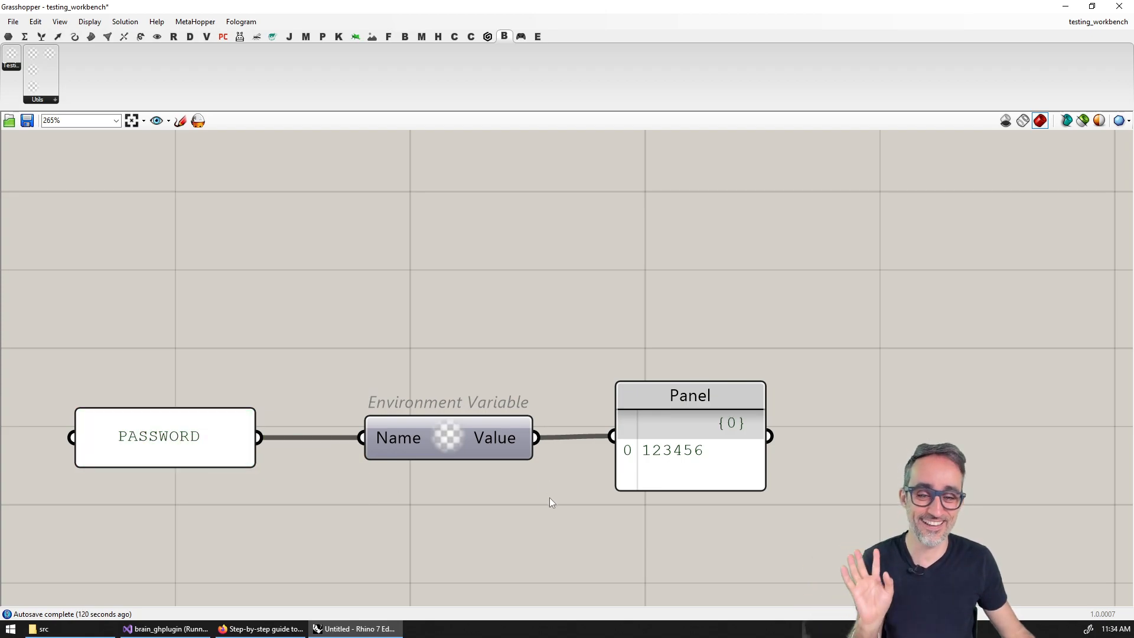
mouse_move(645, 470)
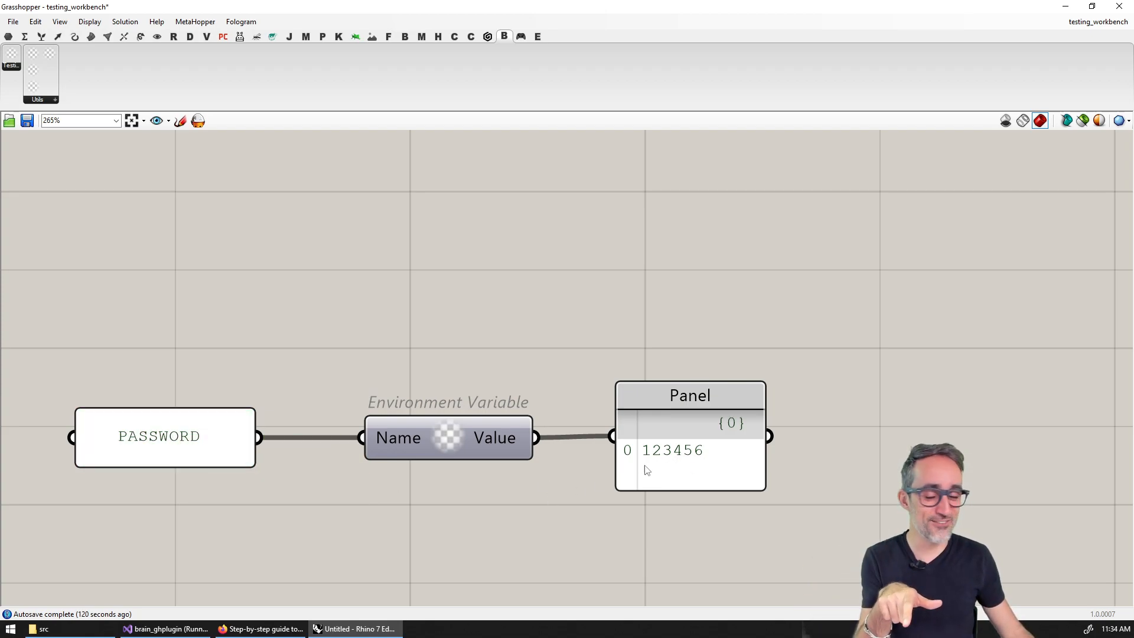
double_click(158, 435)
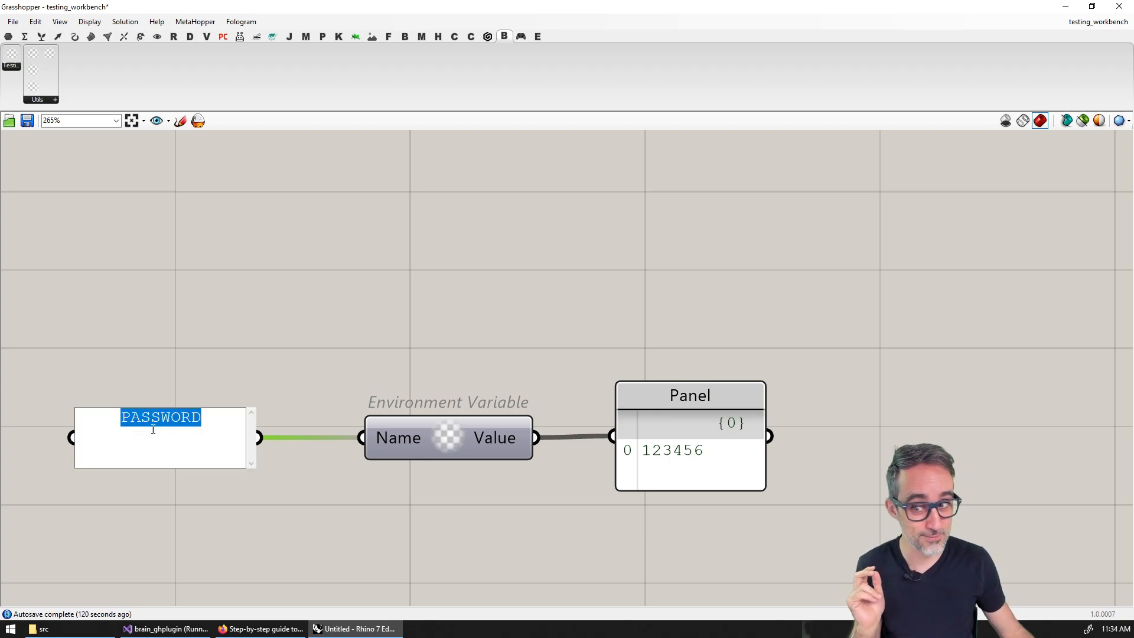
text(OPENAI_)
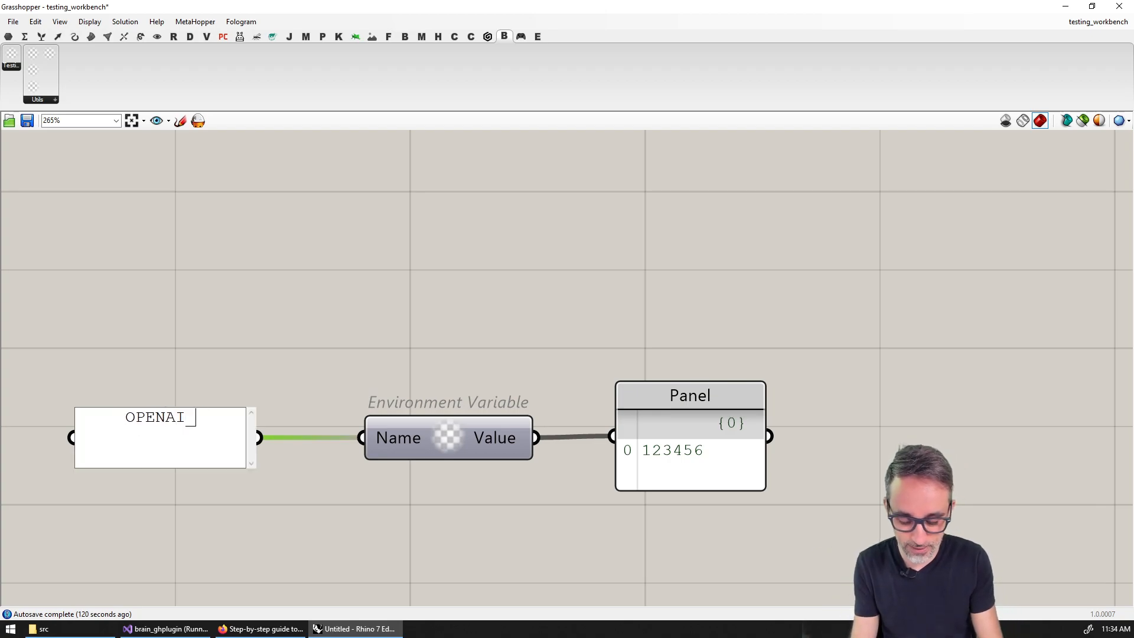
text(API_KEY)
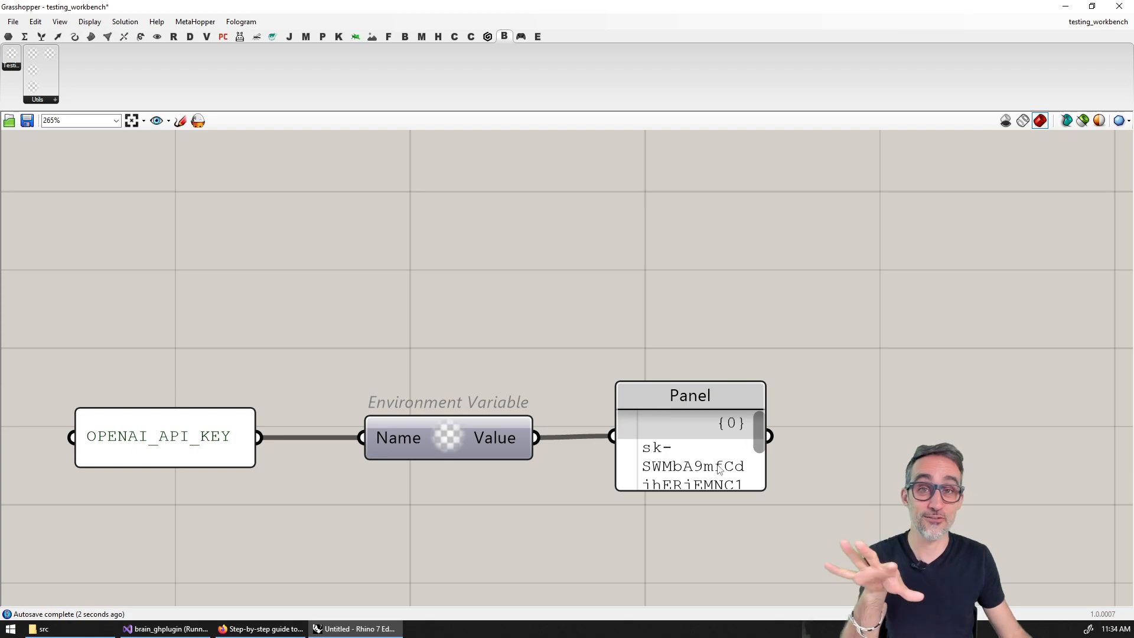
mouse_move(574, 464)
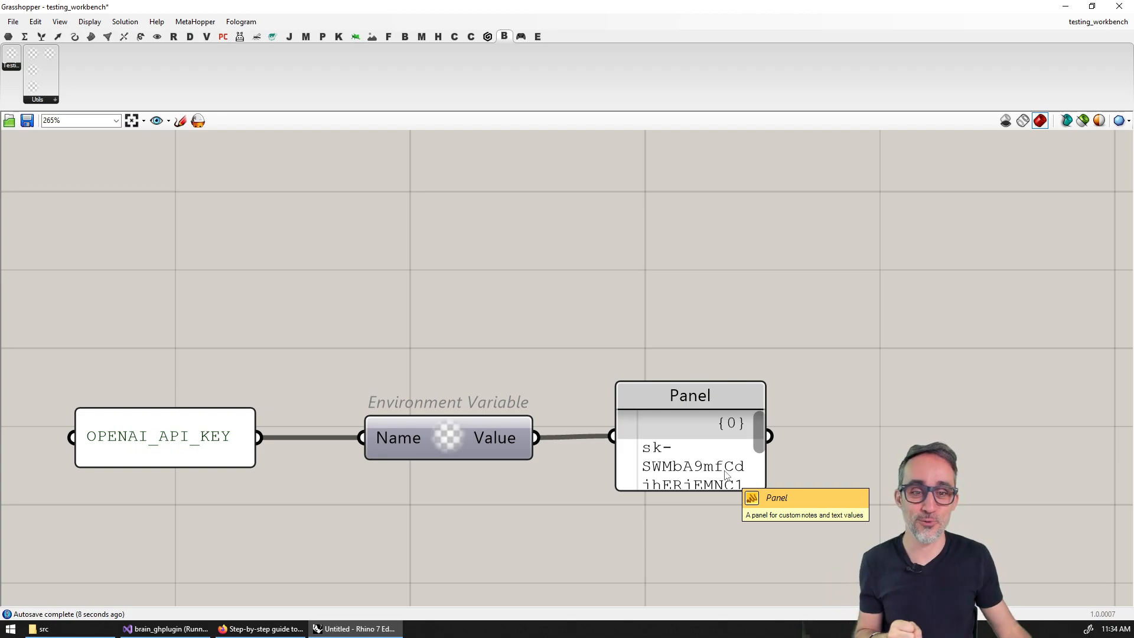
mouse_move(836, 441)
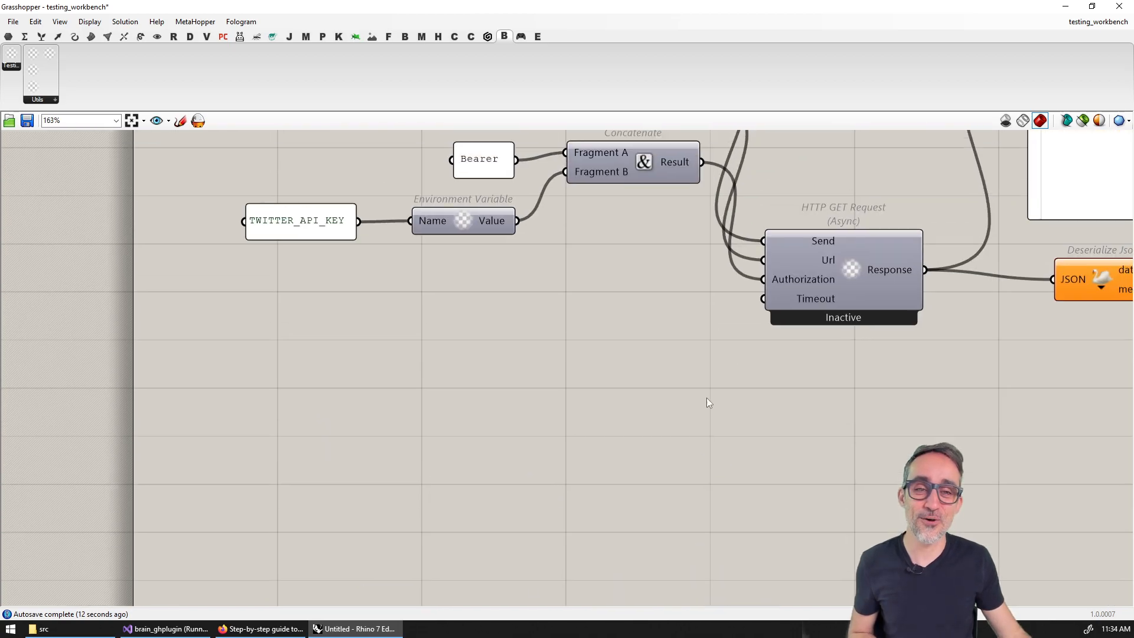
scroll(down, 3)
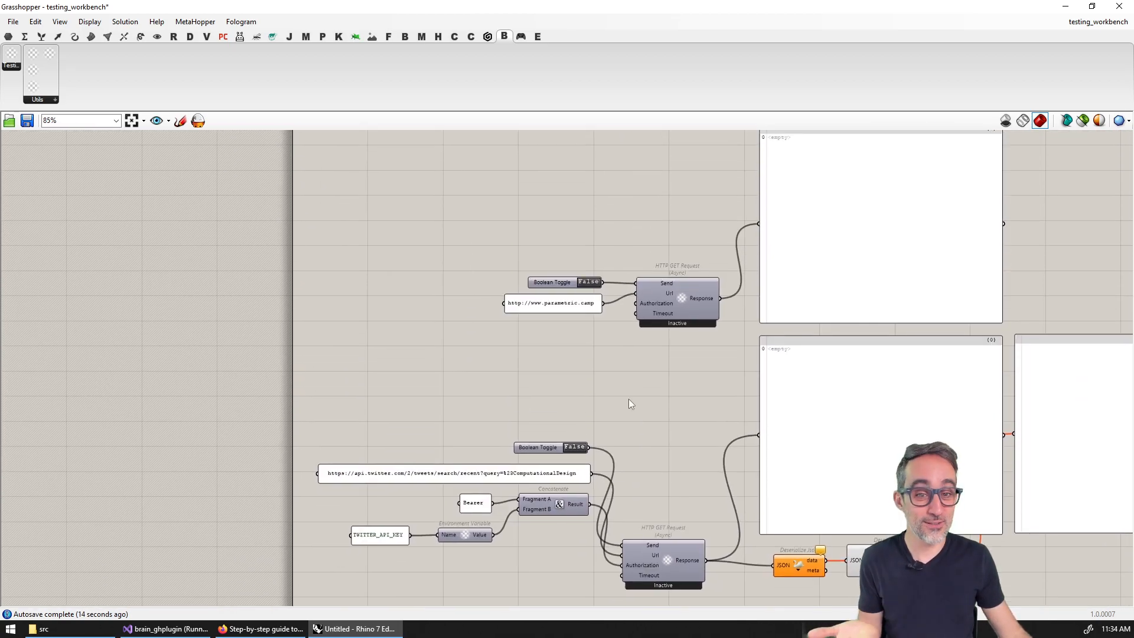
scroll(up, 3)
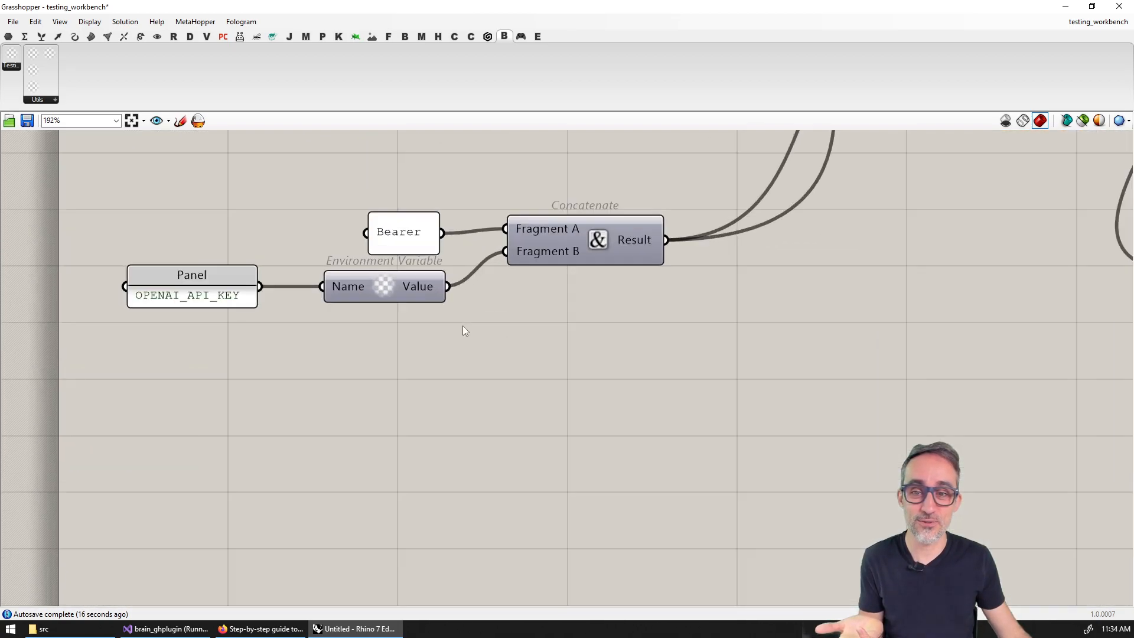
scroll(up, 3)
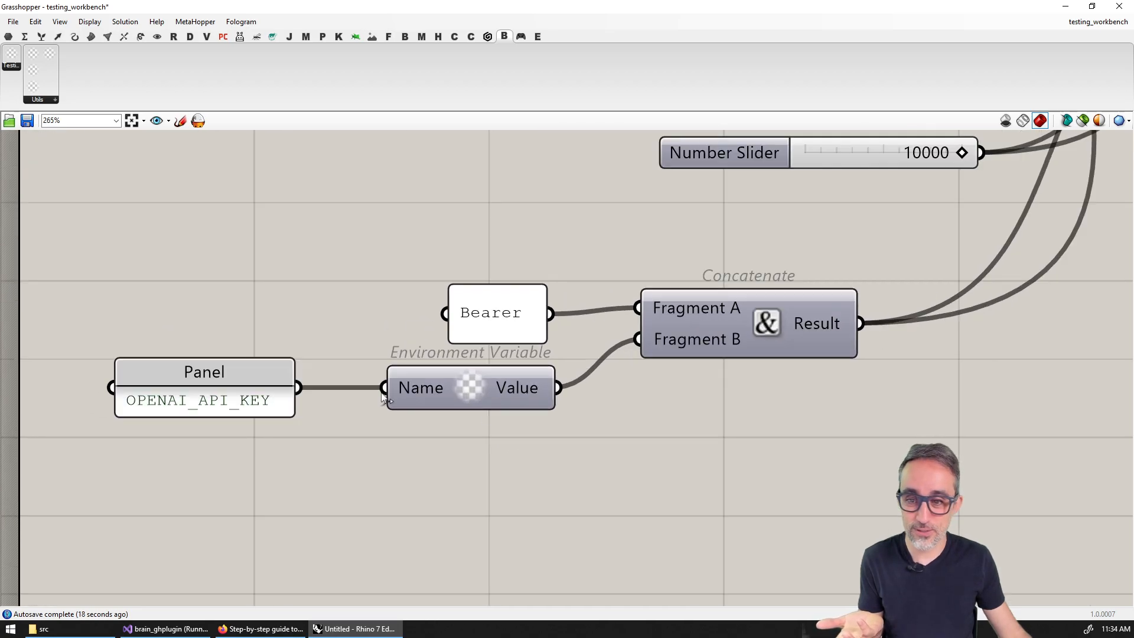
scroll(down, 3)
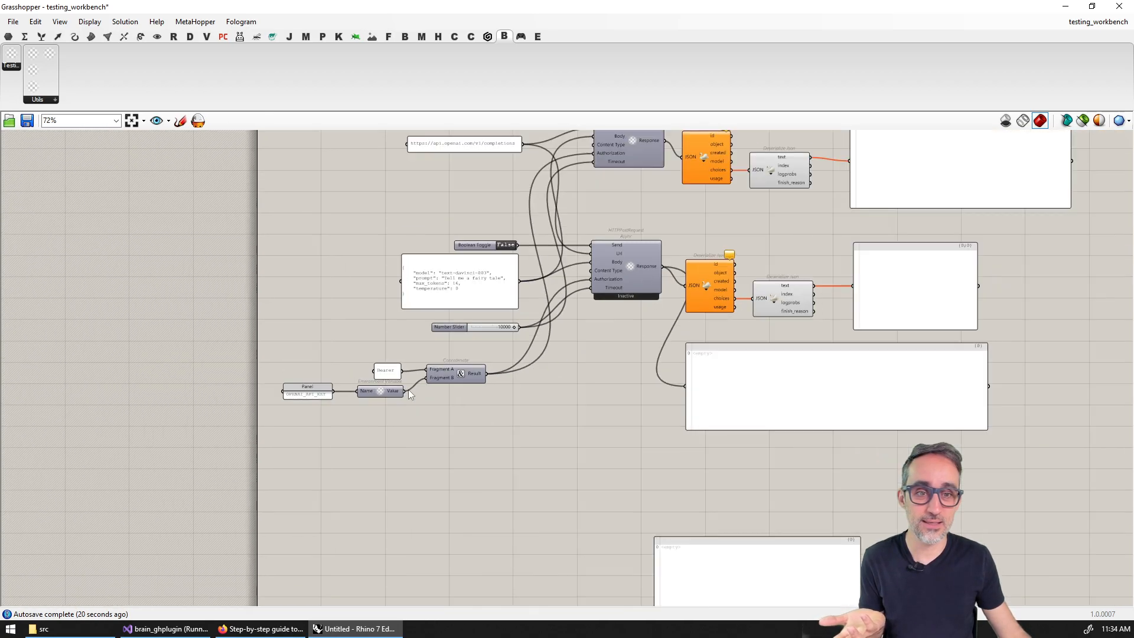
scroll(down, 3)
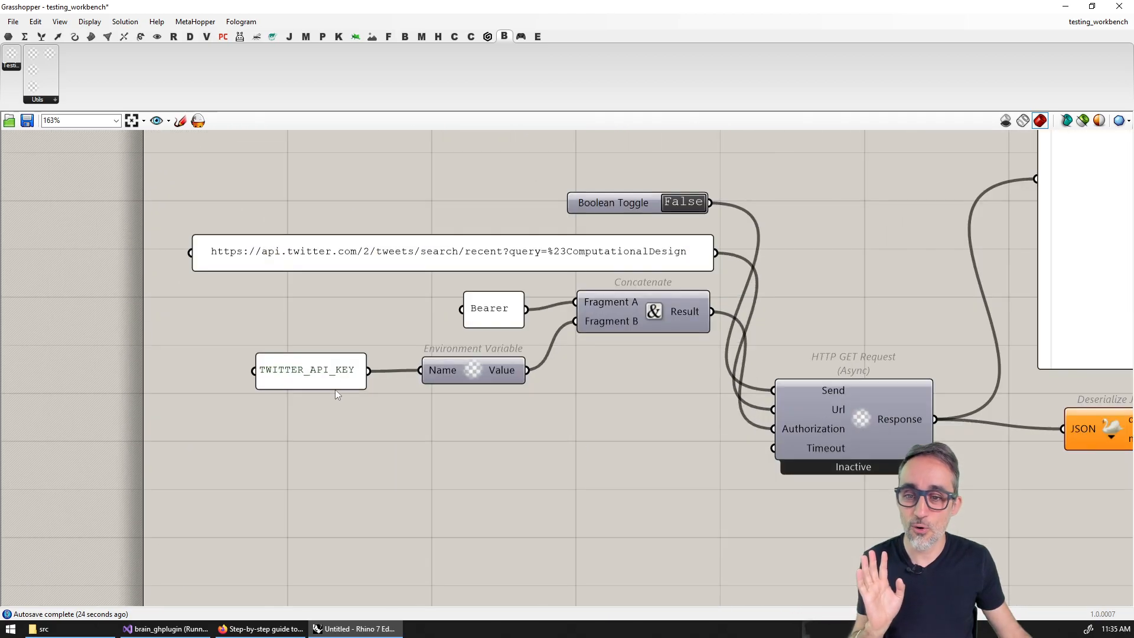
scroll(up, 3)
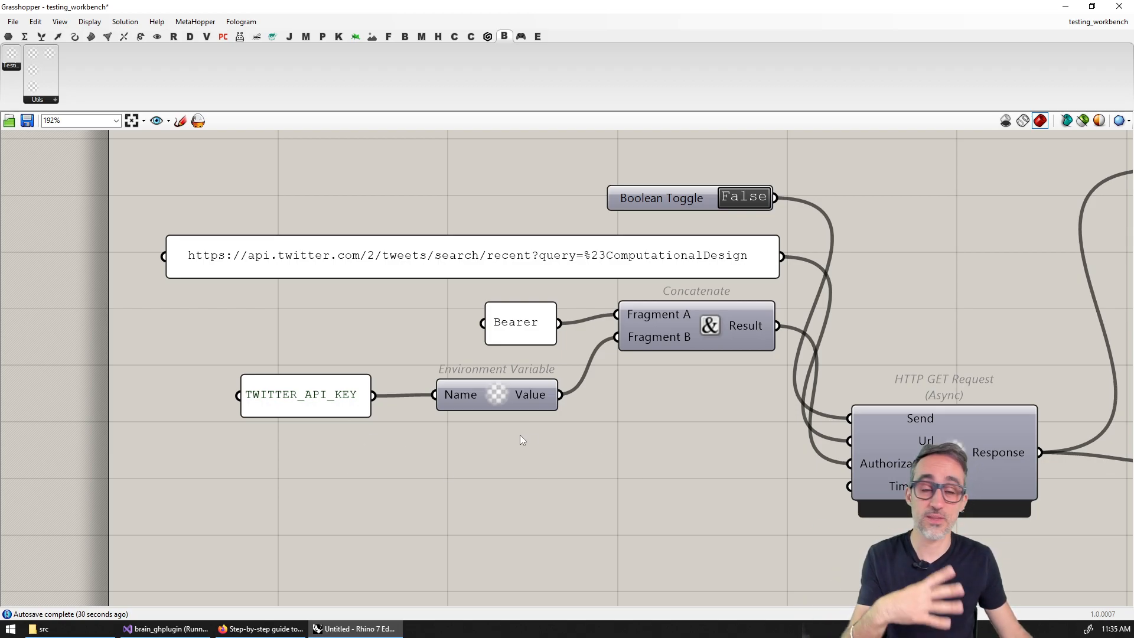
scroll(down, 3)
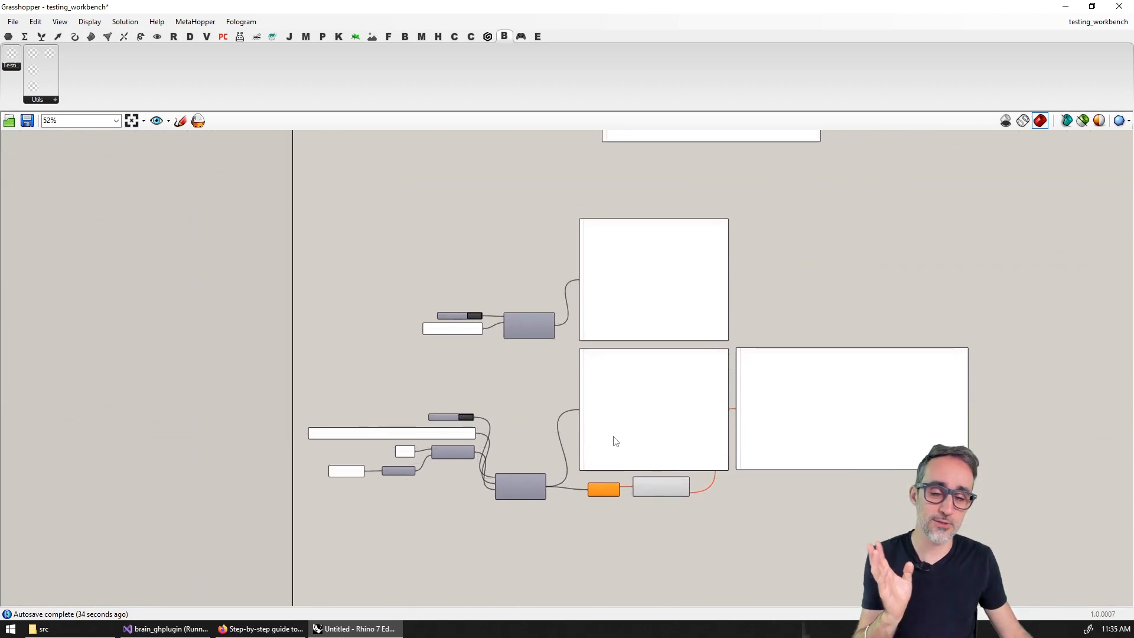
scroll(down, 3)
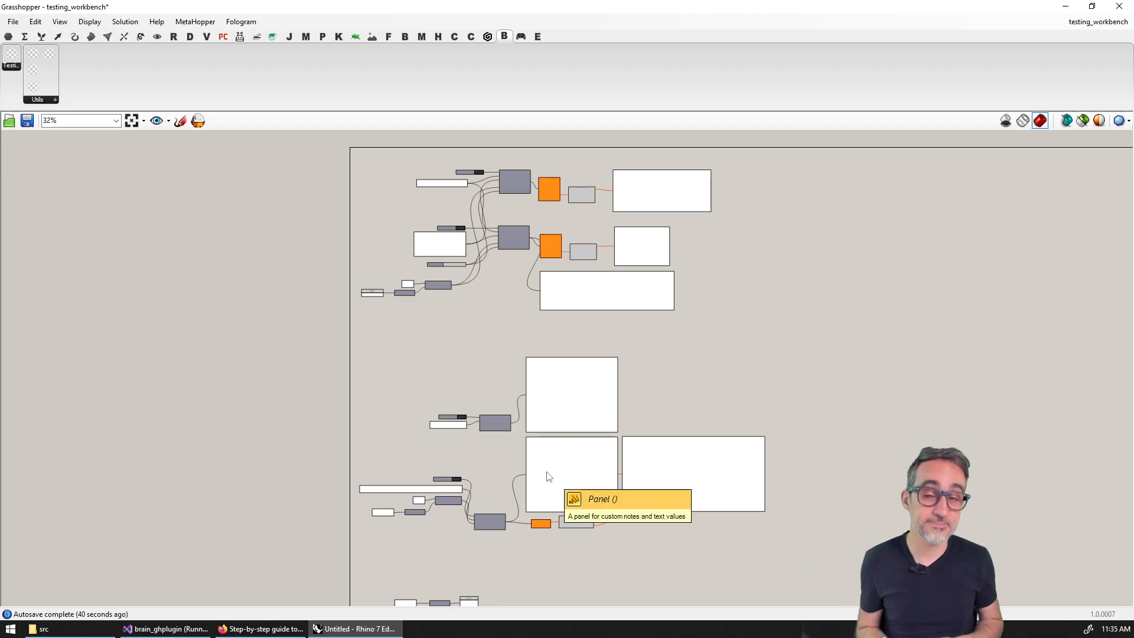
click(164, 628)
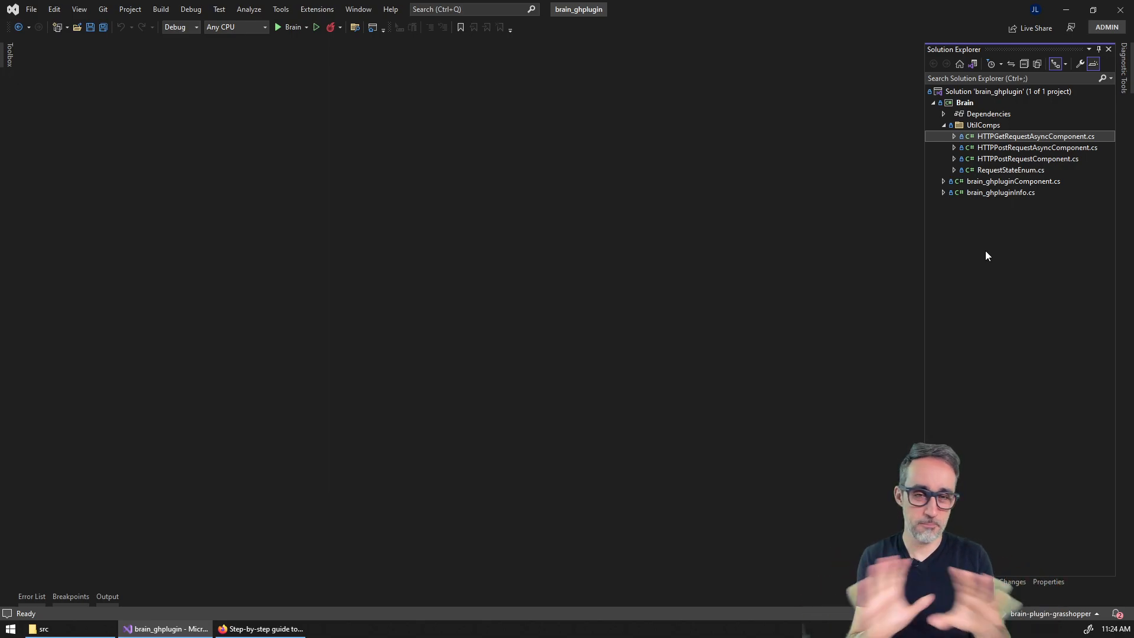
mouse_move(1001, 149)
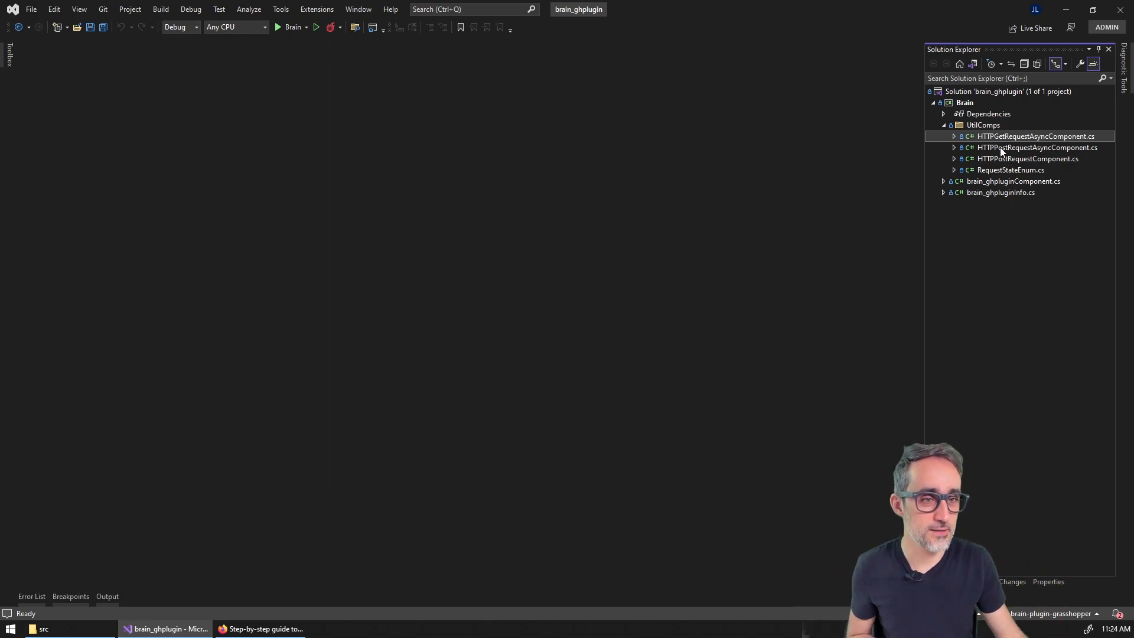
- Add an Empty Grasshopper Component named EnvironmentVariableComponent to the UtilComps folder
right_click(983, 124)
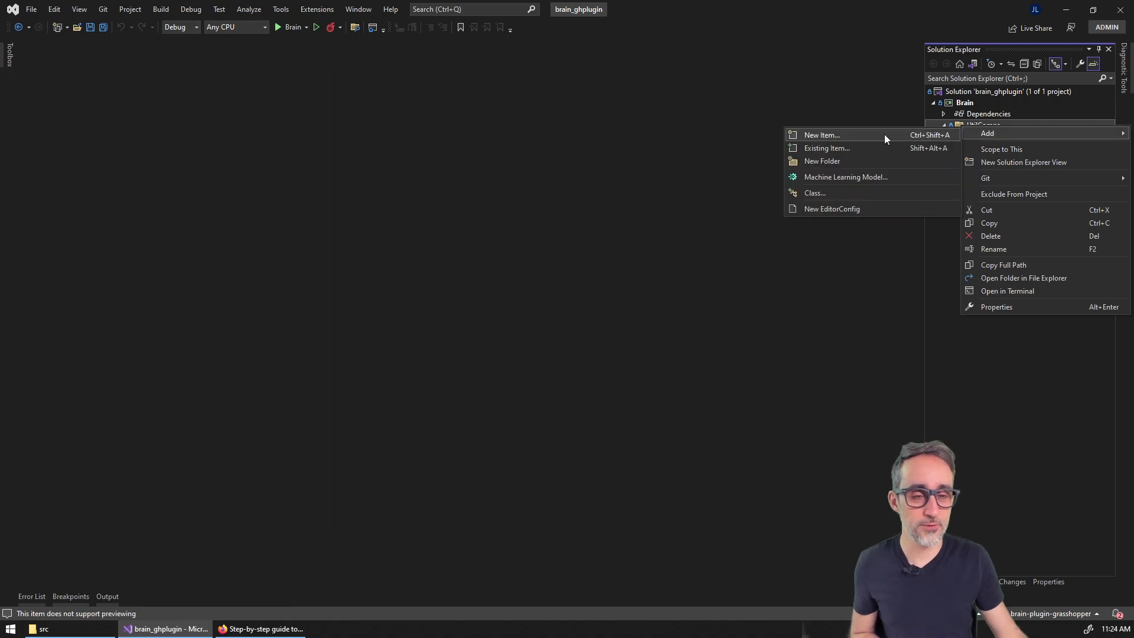
click(821, 134)
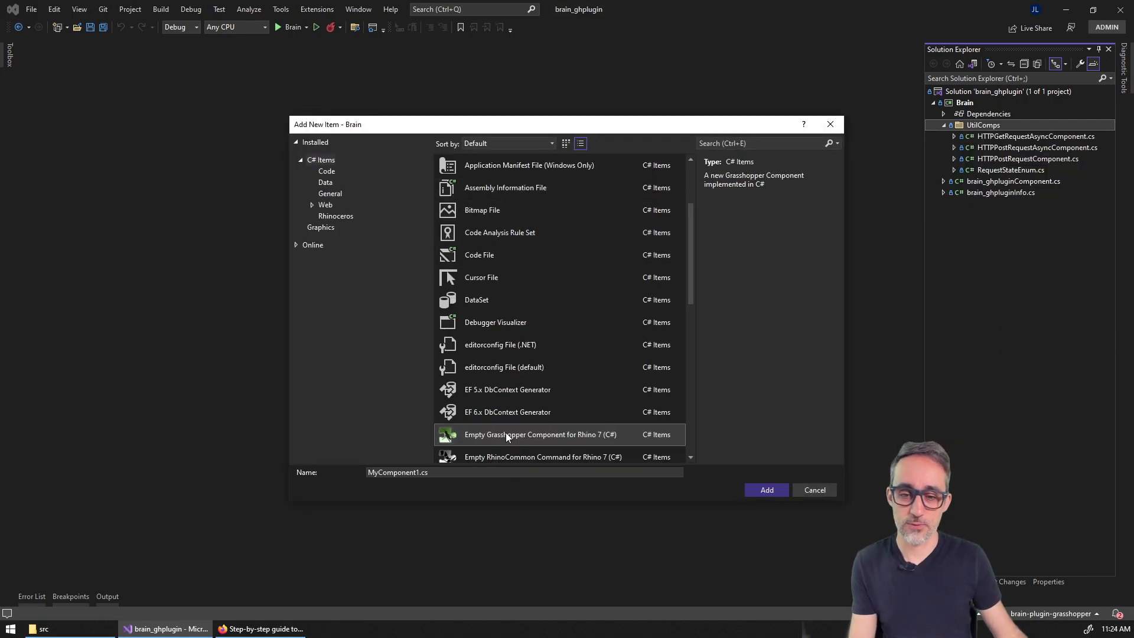
triple_click(397, 472)
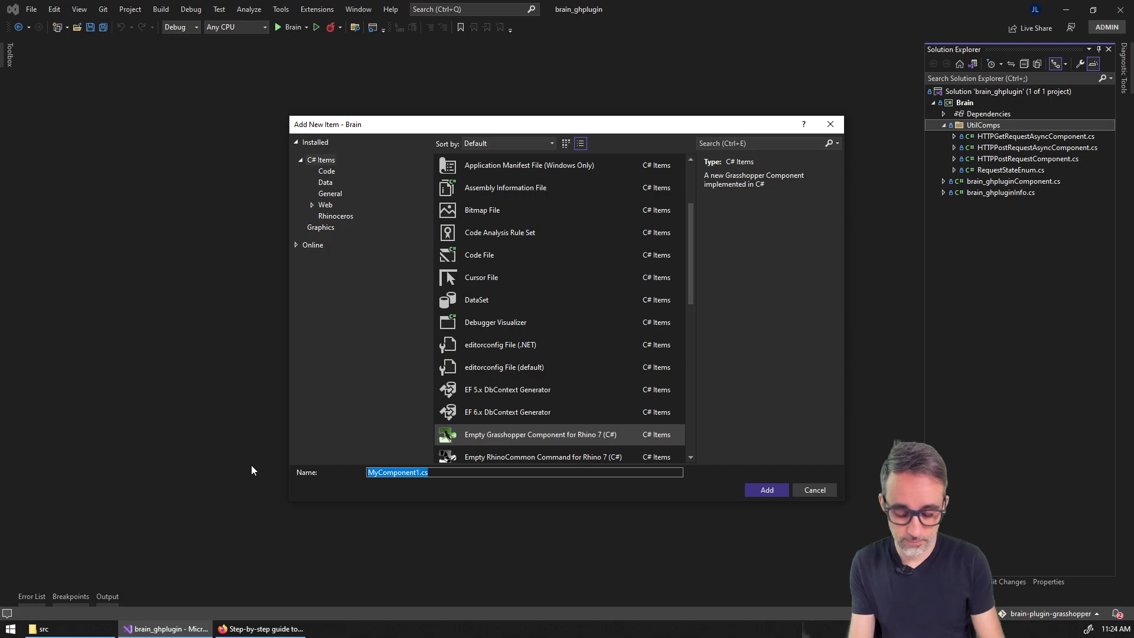
text(EnvironmentVariableCom)
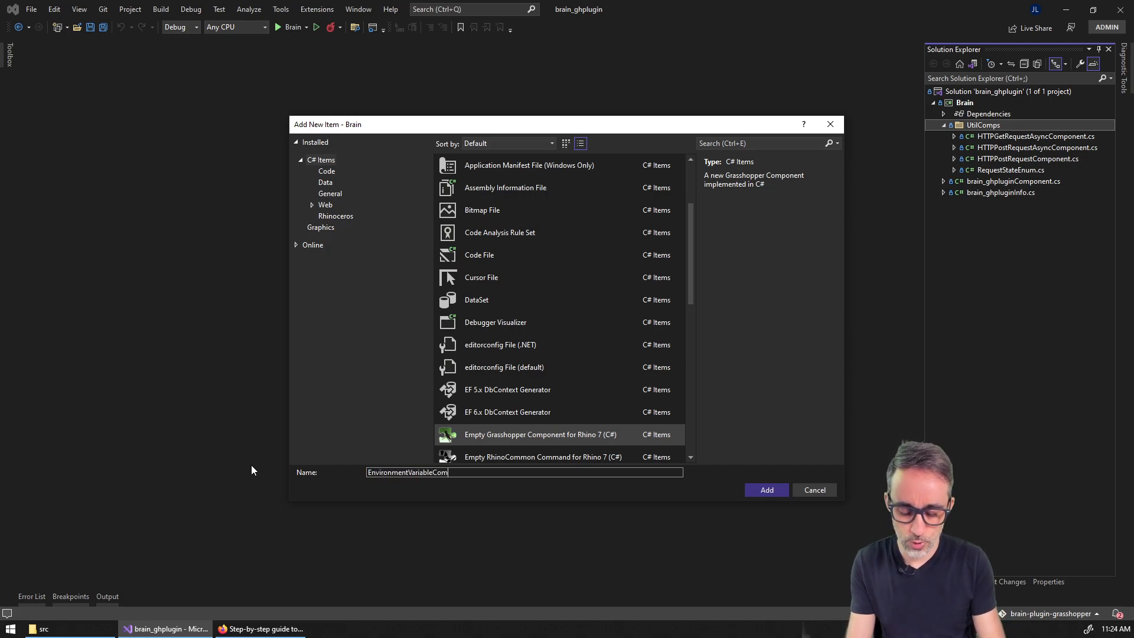
click(766, 489)
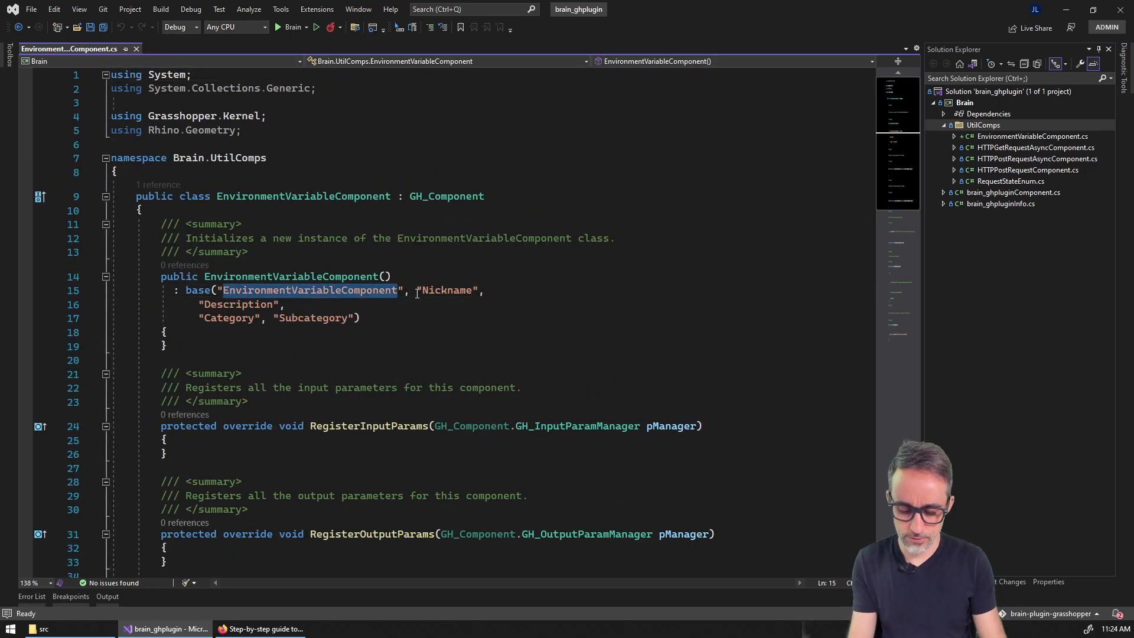
- Fill base() with 'Environment Variable', 'Env Var', a get-environment-variable description, Brain, Utils
text(Environment V)
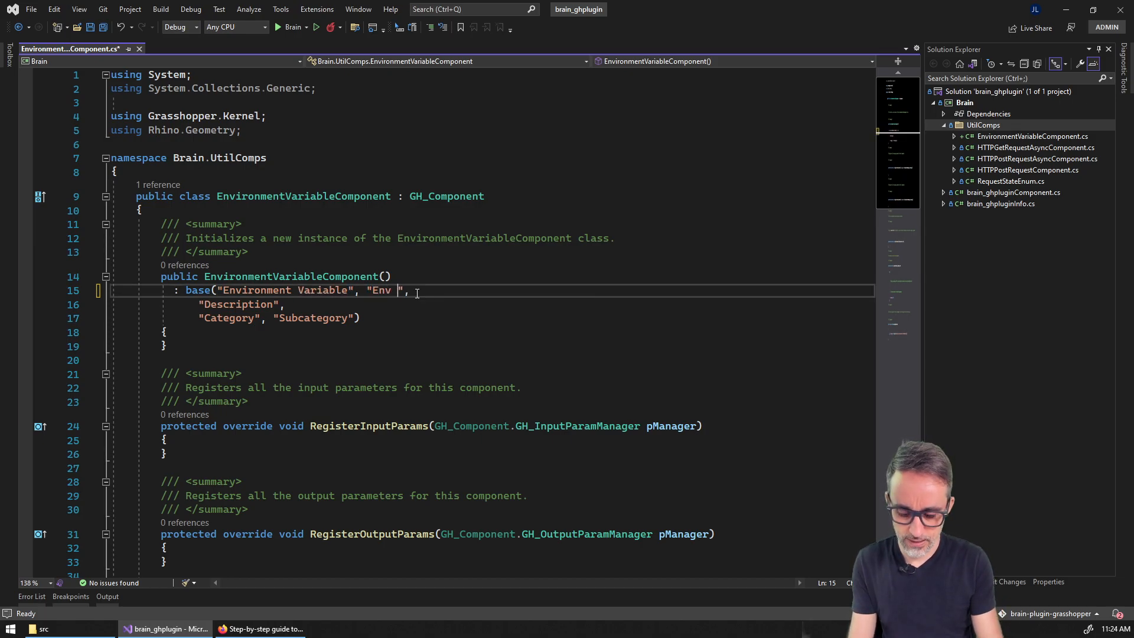
text(Var)
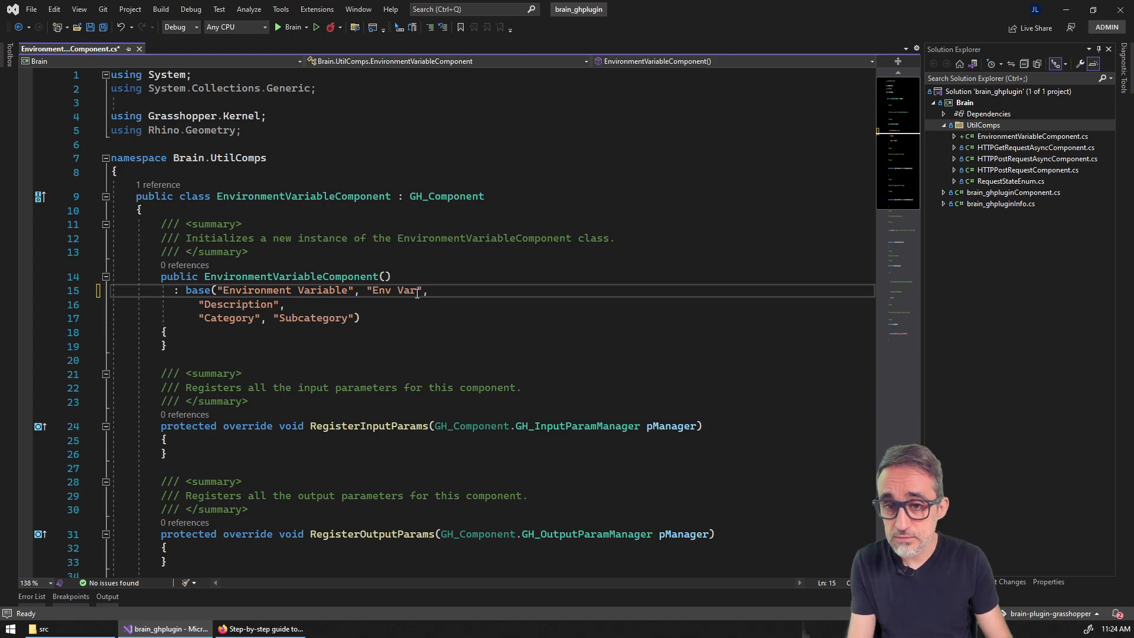
double_click(239, 303)
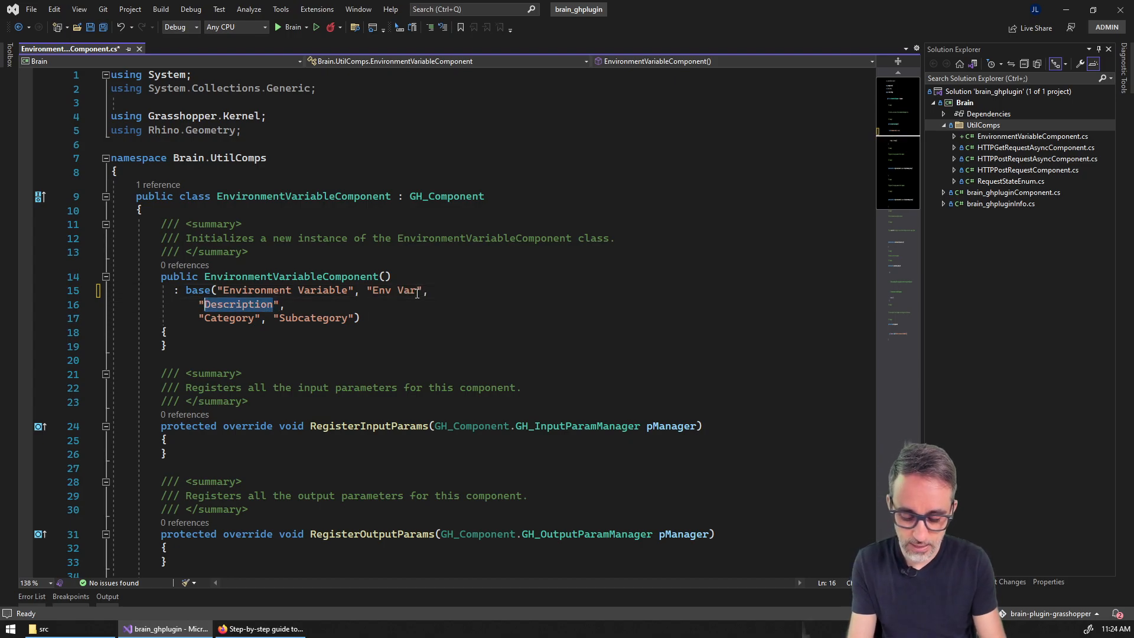
text(Get the value of ",)
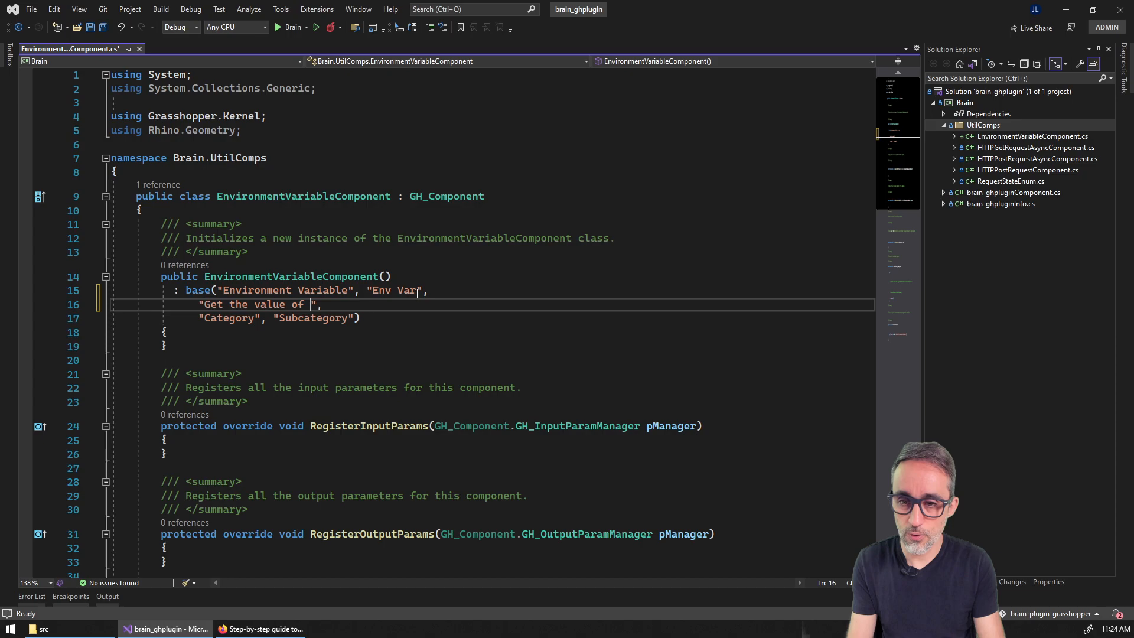
text(an environment variable)
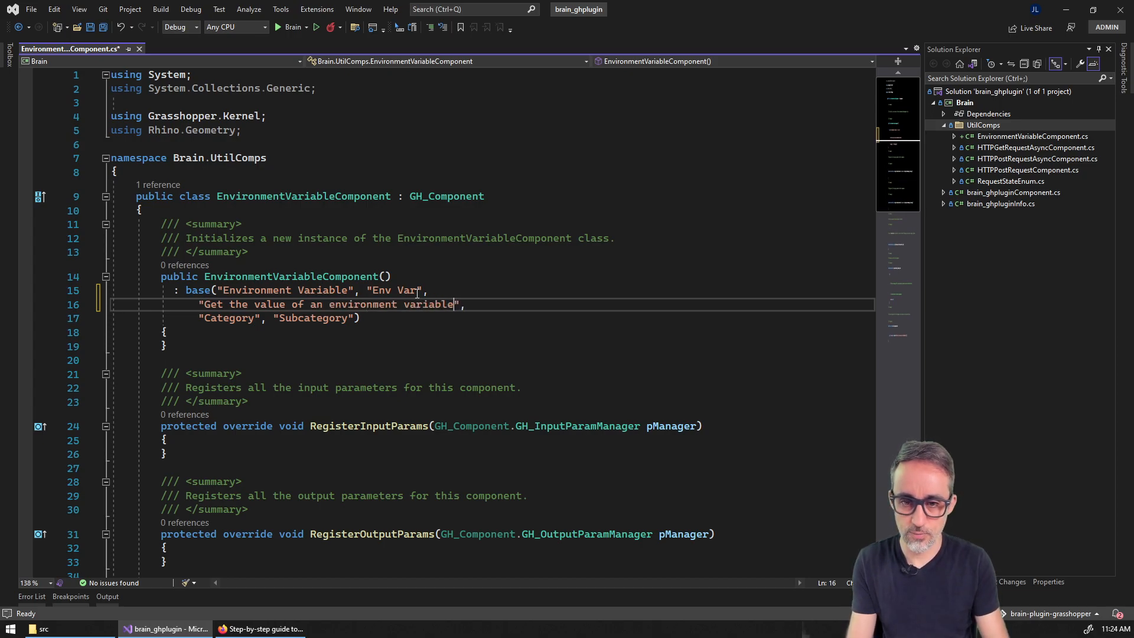
text(system)
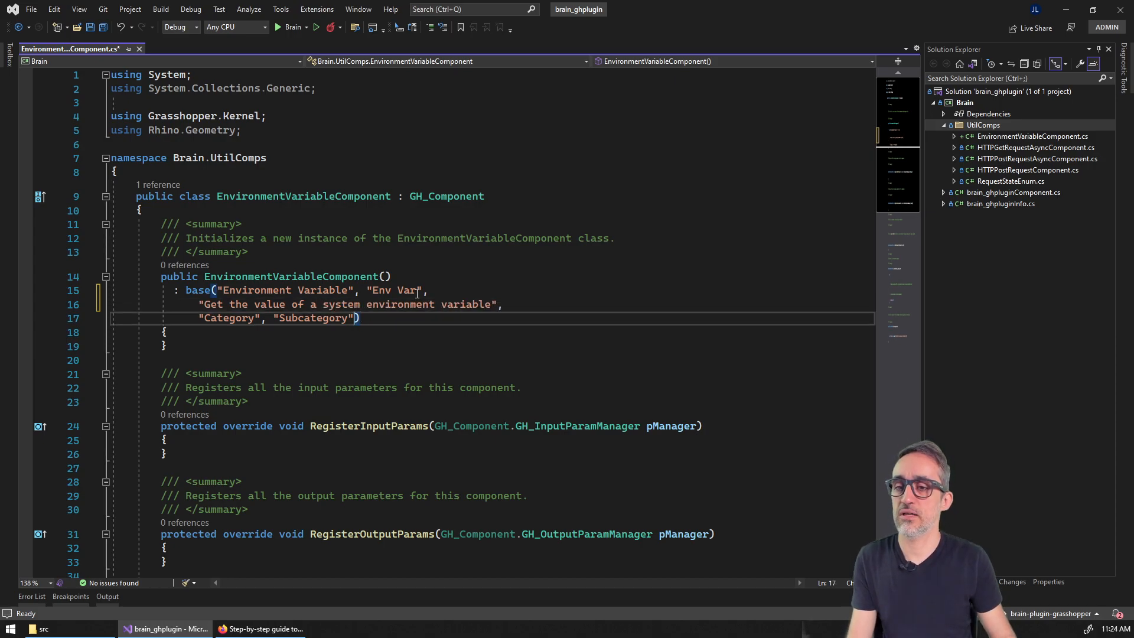
double_click(229, 318)
text(Brain)
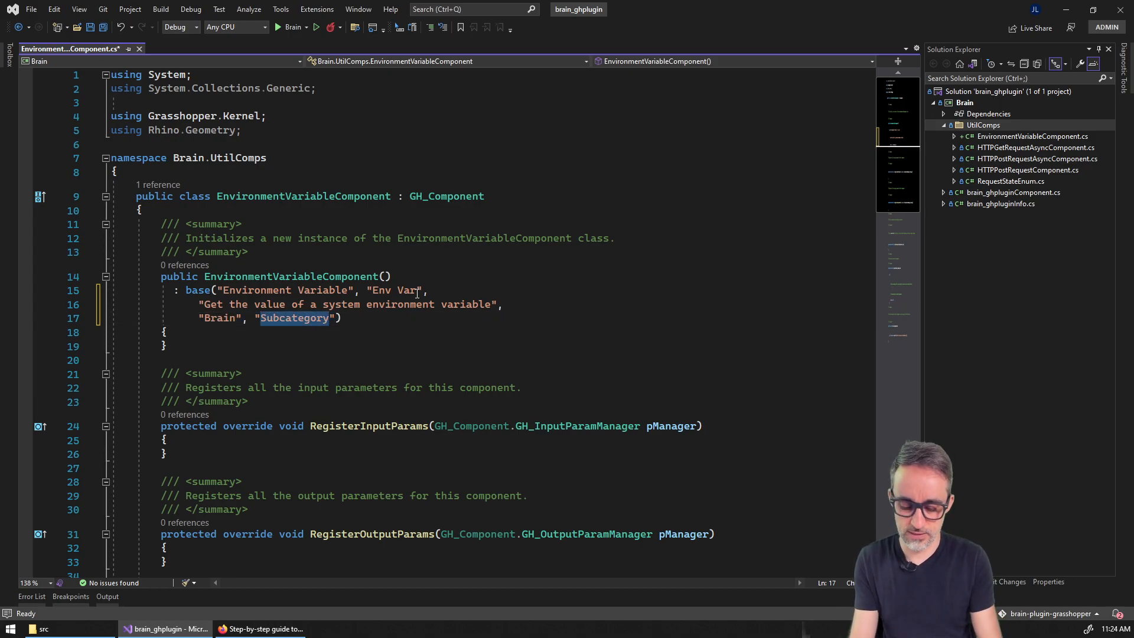
text(Utils)
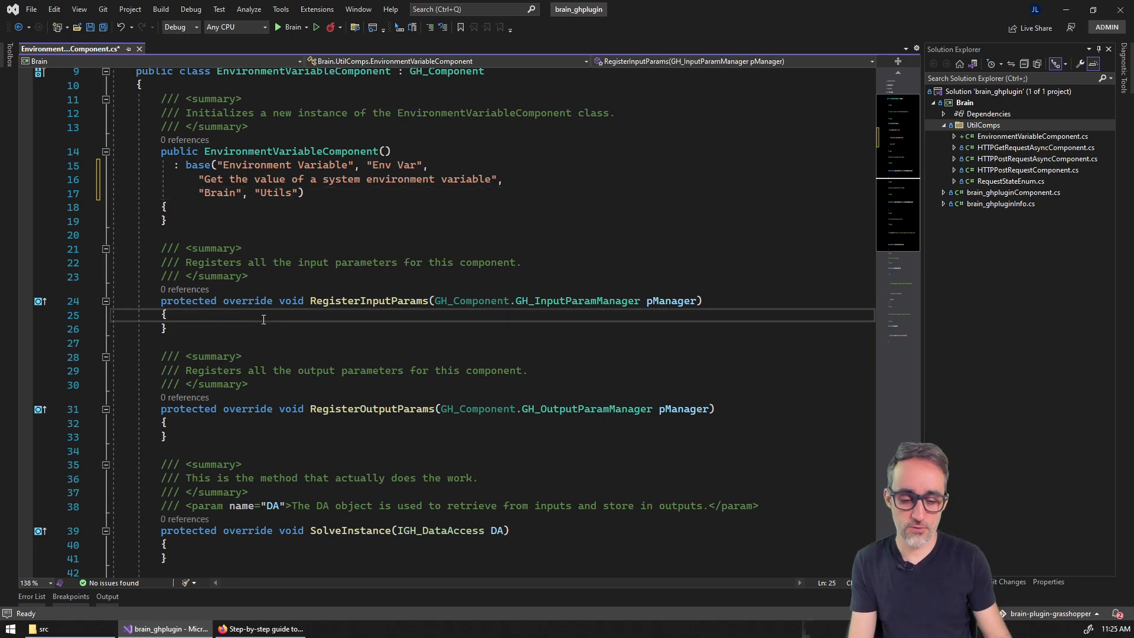
- Register a Name (N) text input described as the variable to fetch
text(pManager.)
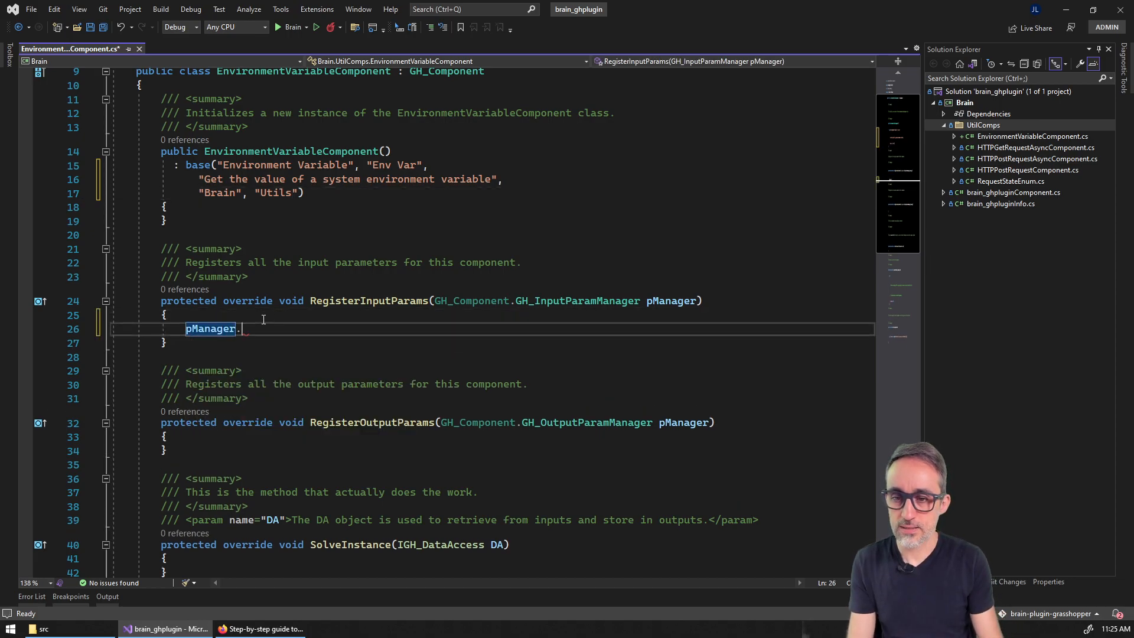
text(addte)
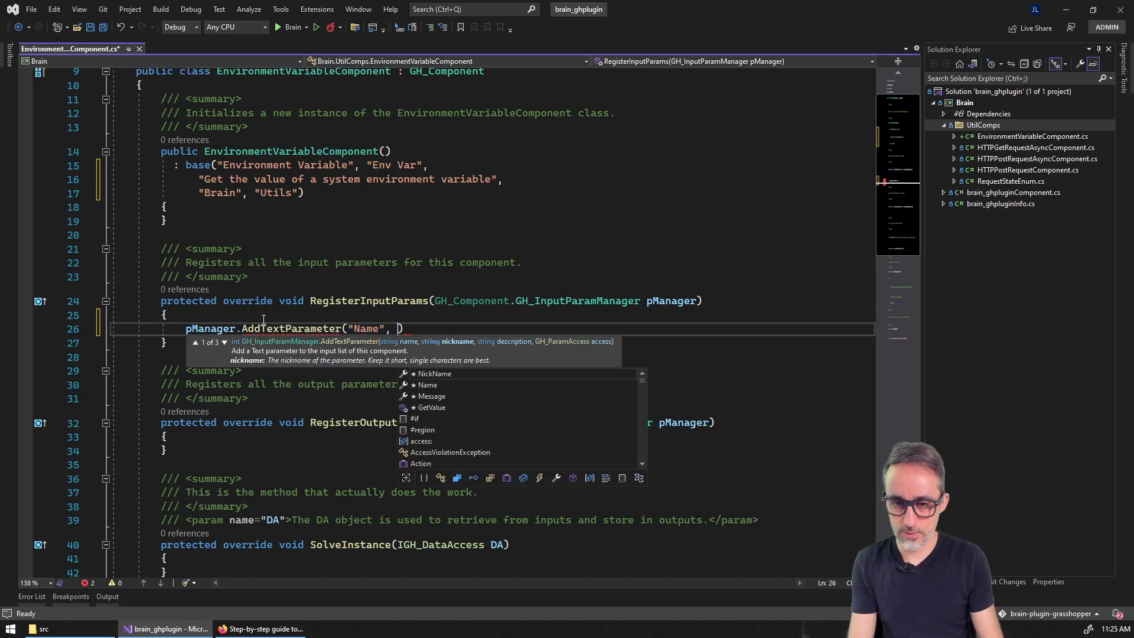
text("N", "Name of the)
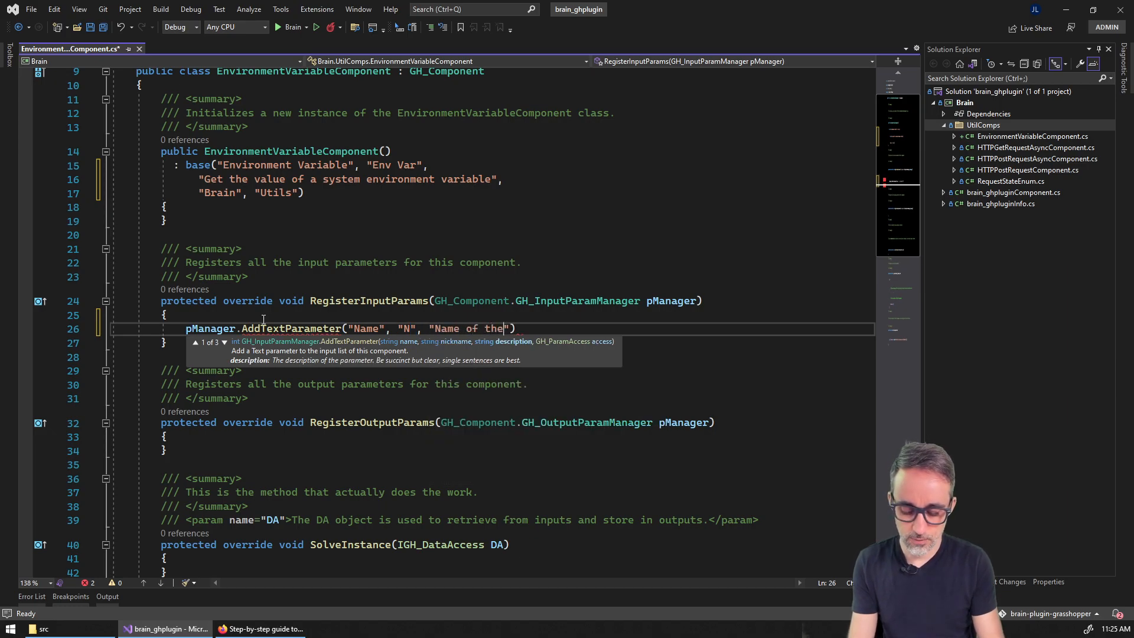
text(variable to)
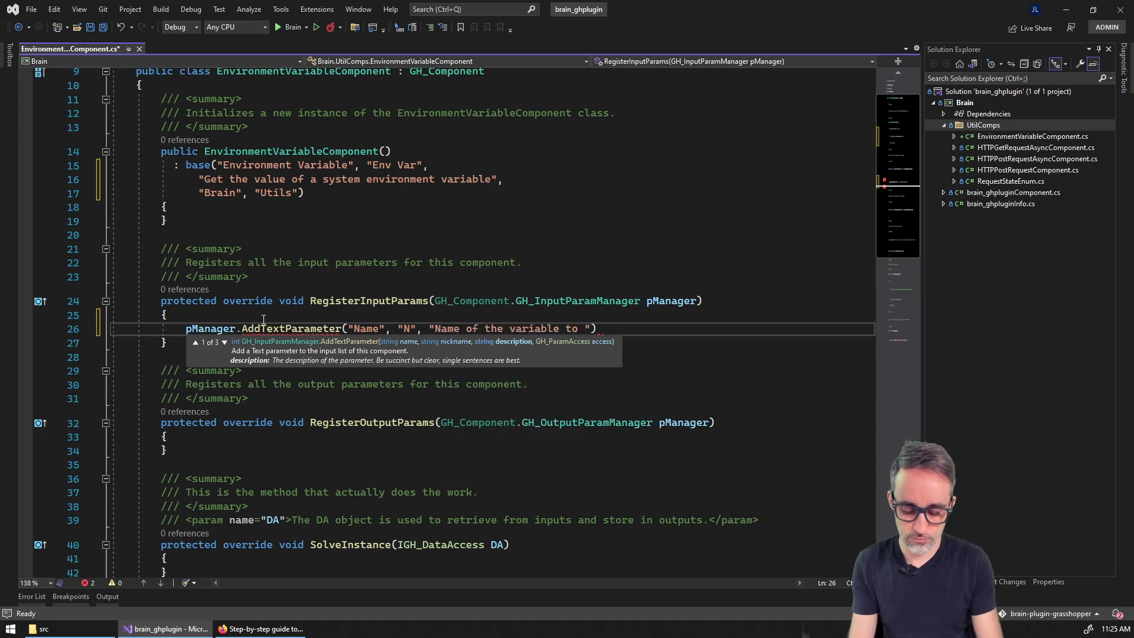
text(fetch", GH_ParamAccess.item)
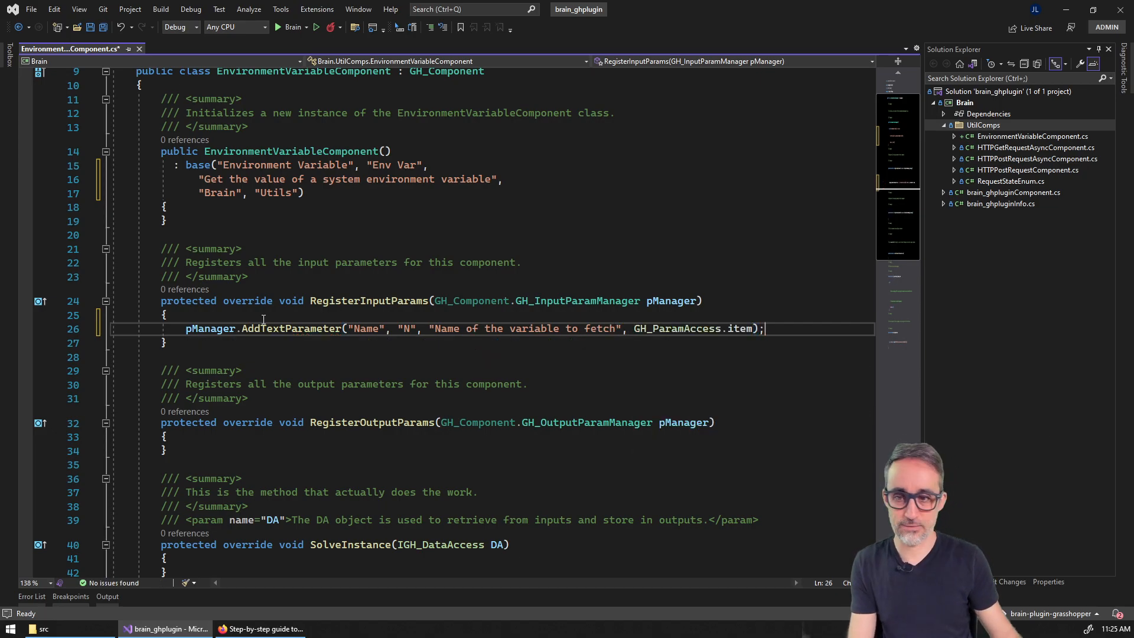
- Register a Value (V) text output with GH_ParamAccess.item
click(217, 409)
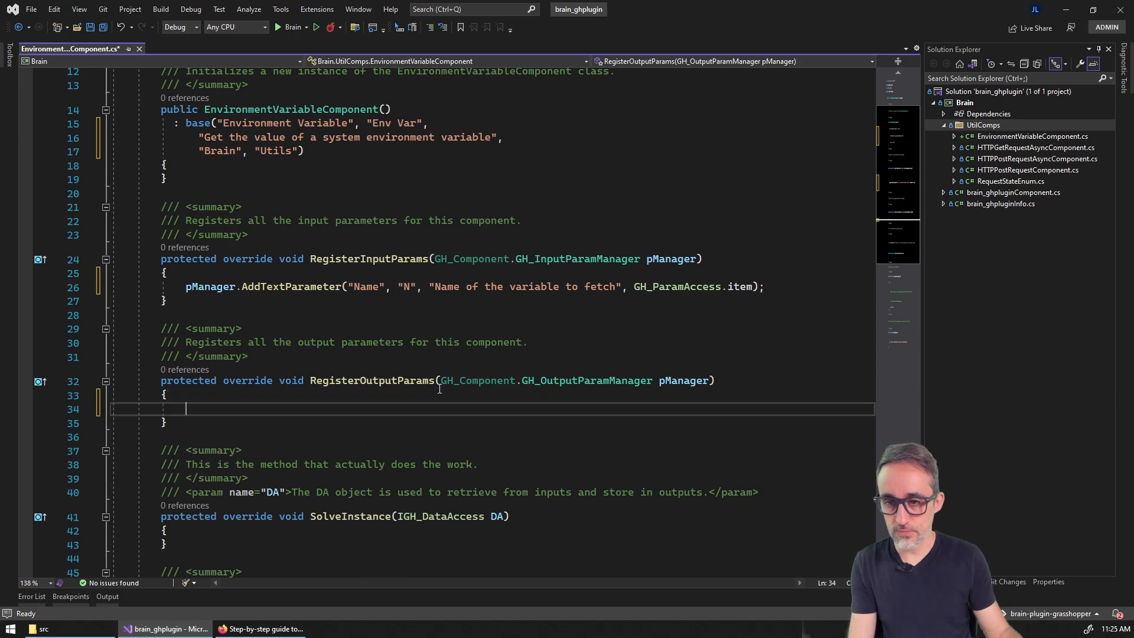
text(pManager.AddTextParameter(")
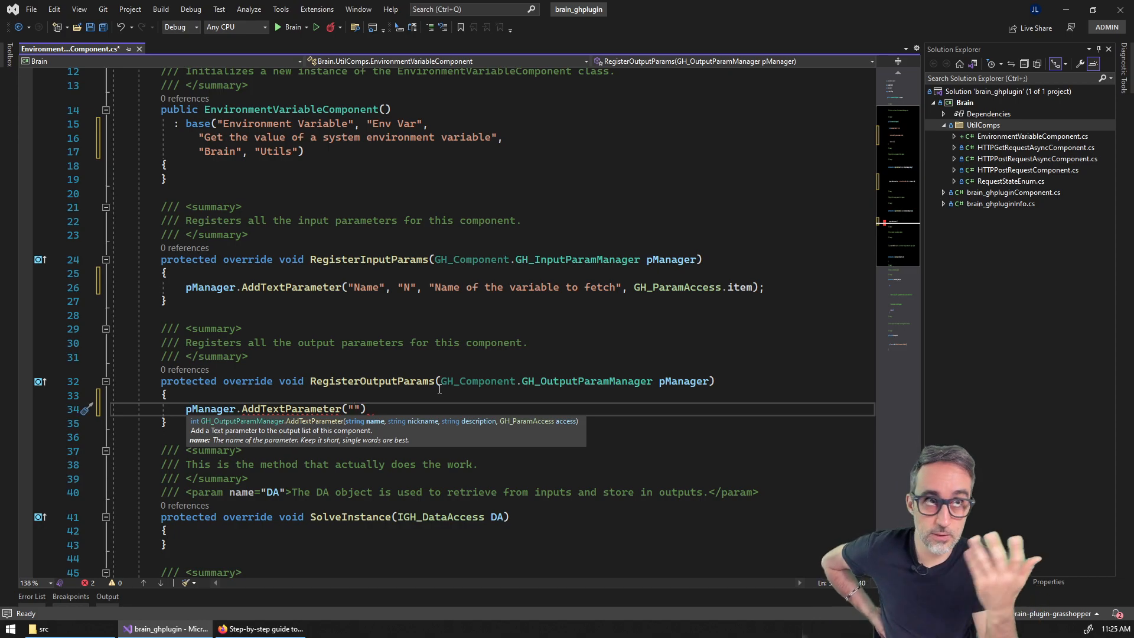
text(Value)
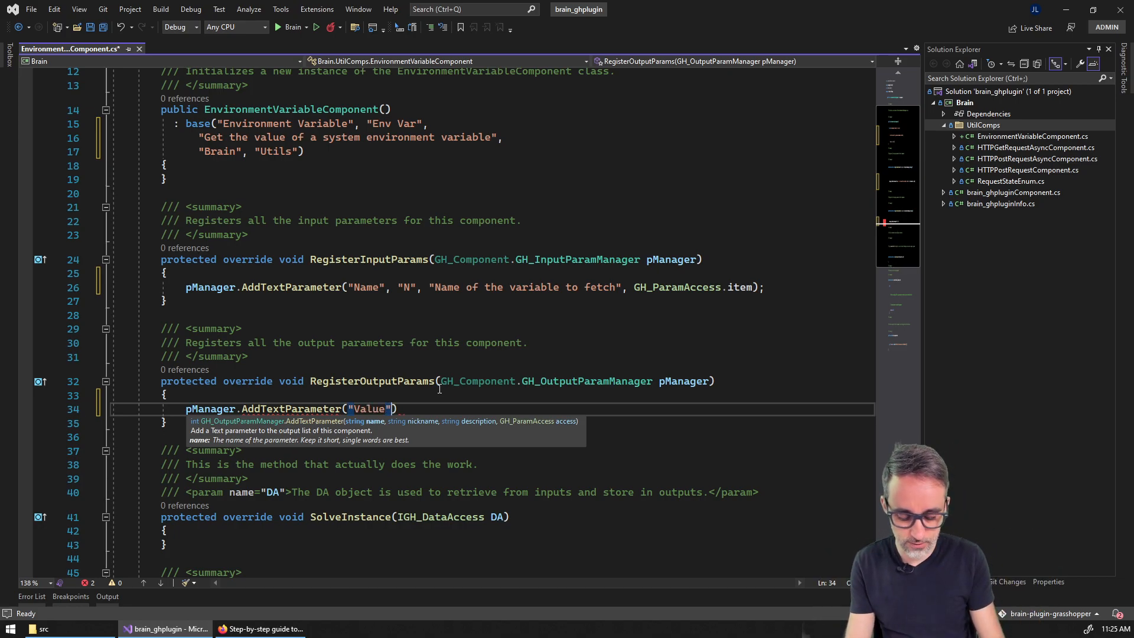
text(, "V", "Value of the)
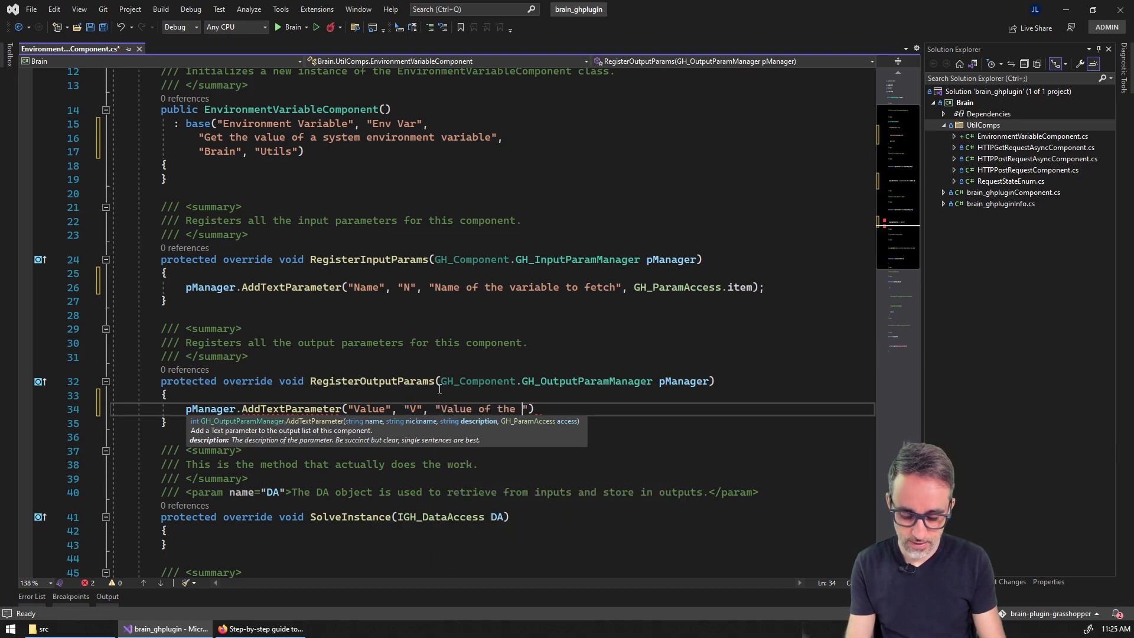
text(environment variable)
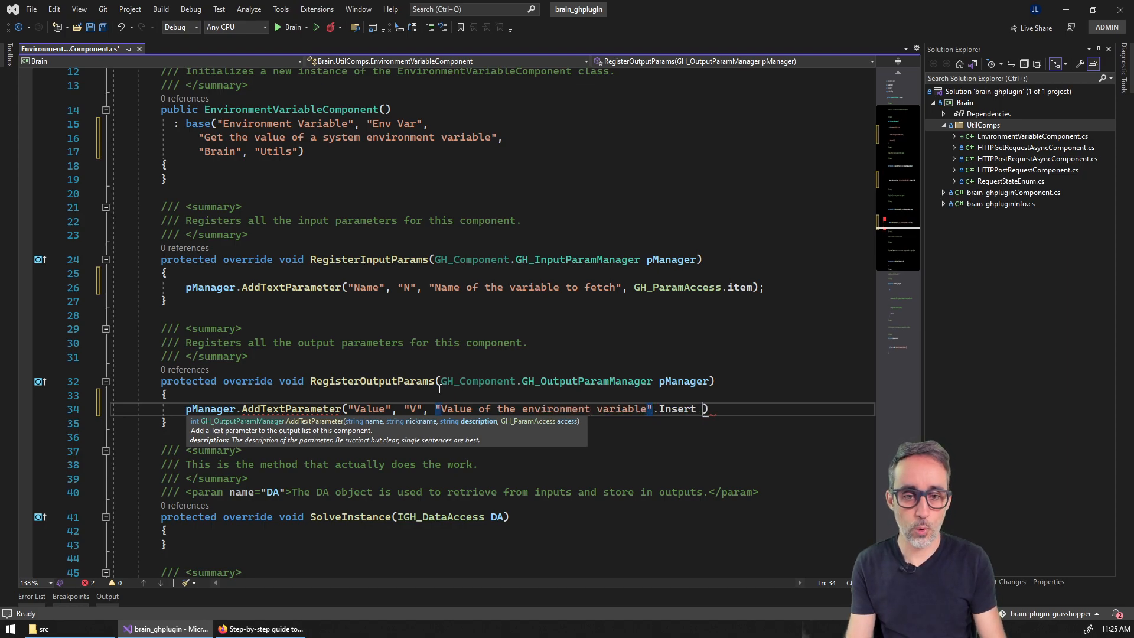
key(Backspace)
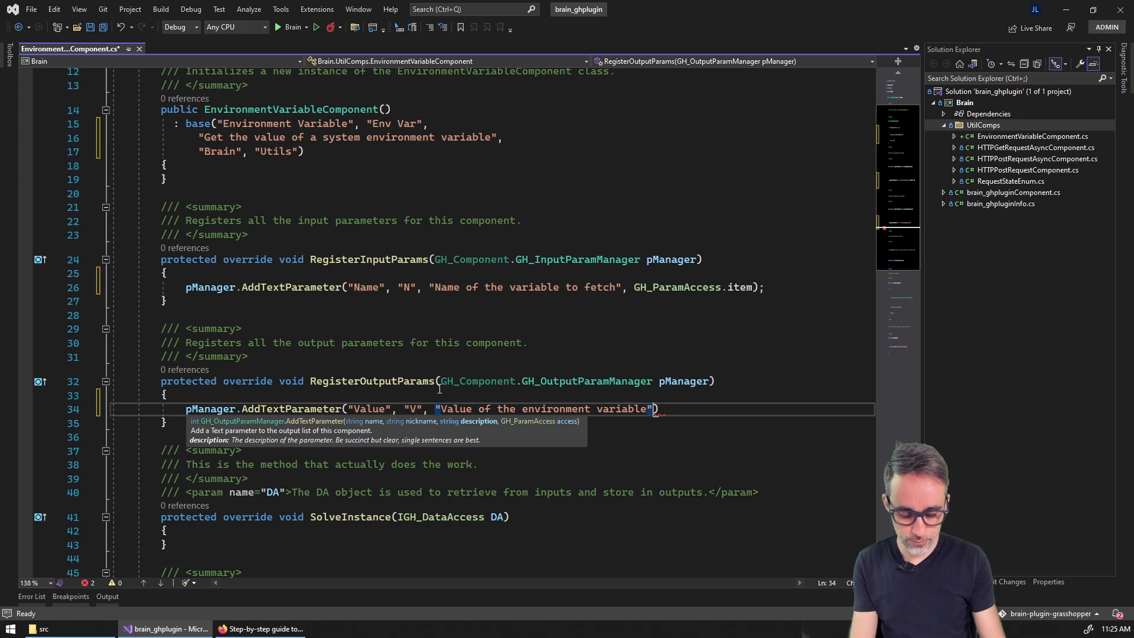
text(, GH_ParamAccess.item)
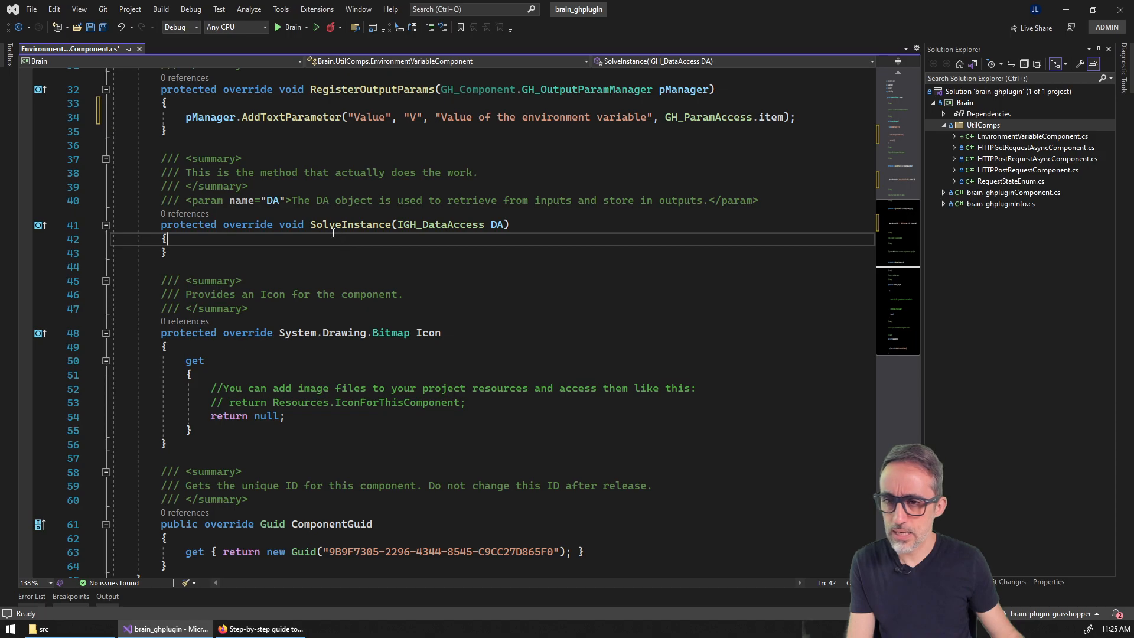
- Declare string name and return if DA.GetData(0, ref name) fails
text(string name)
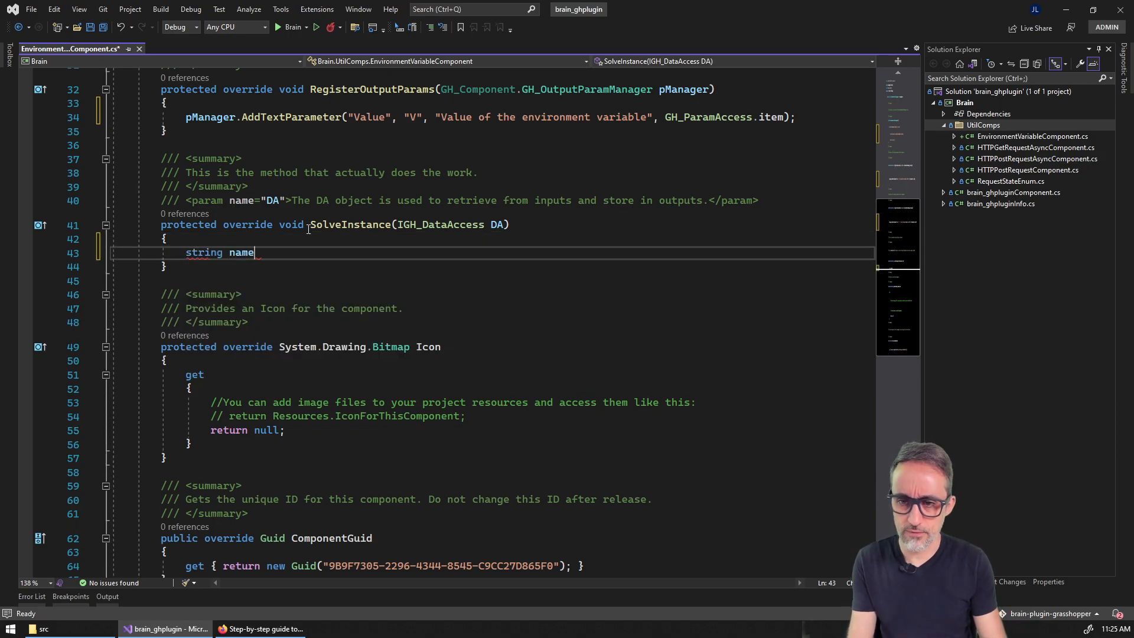
text(= "";)
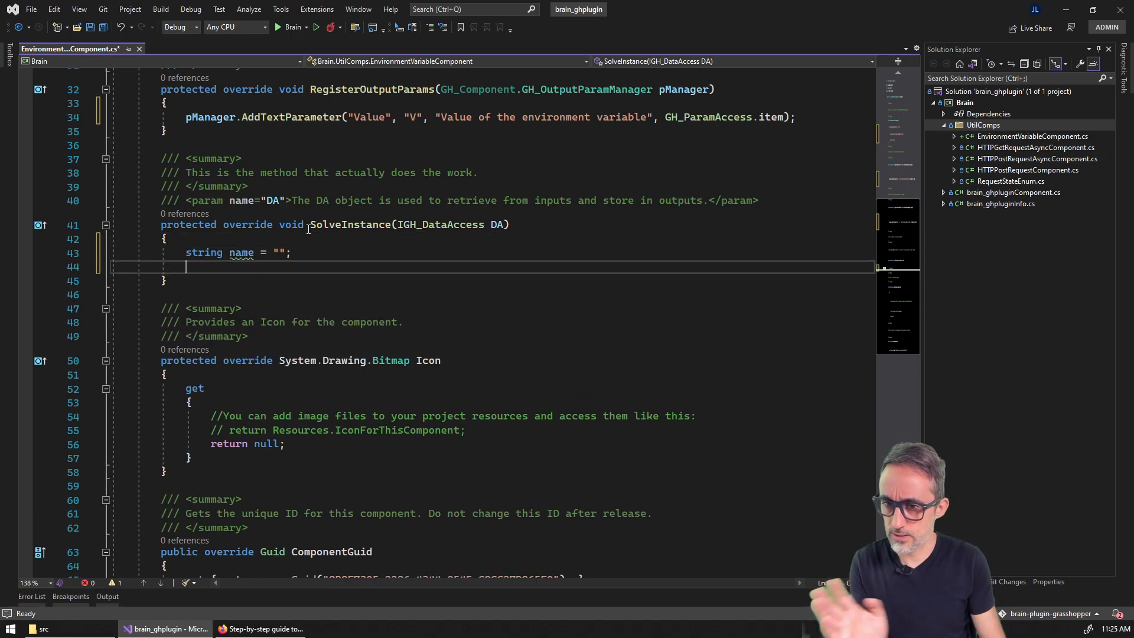
text(if(!)
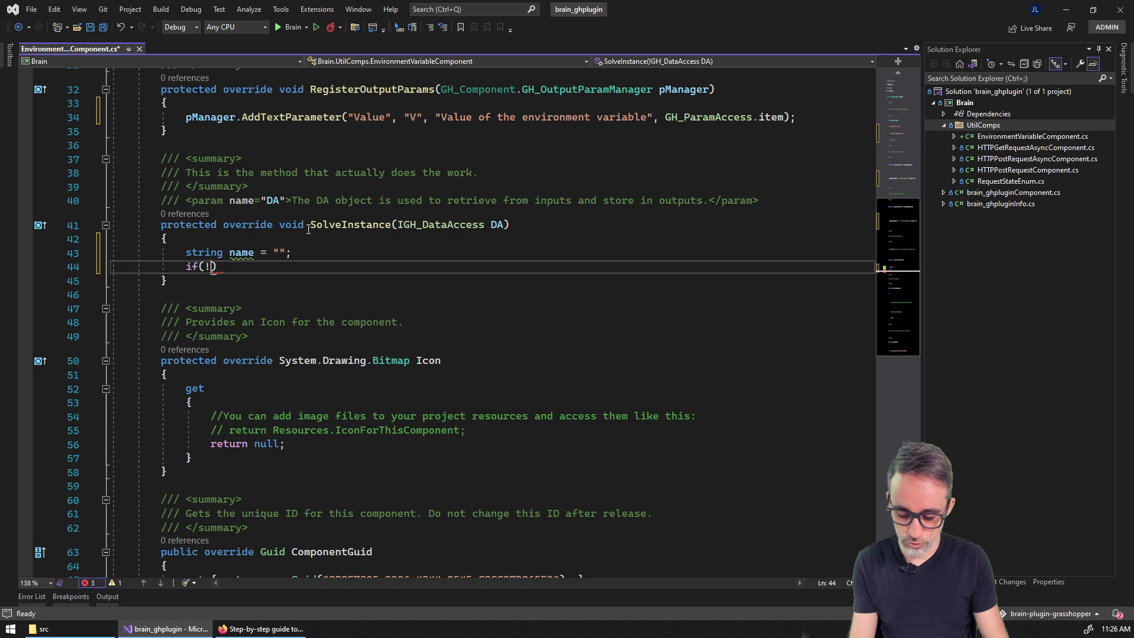
text(DA.)
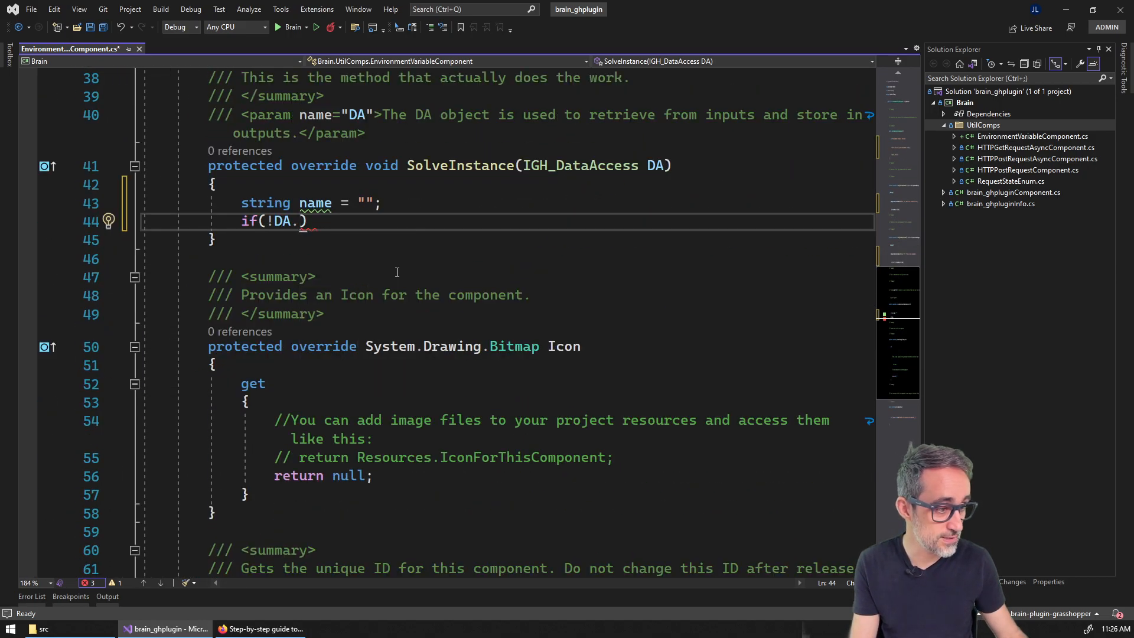
text(get)
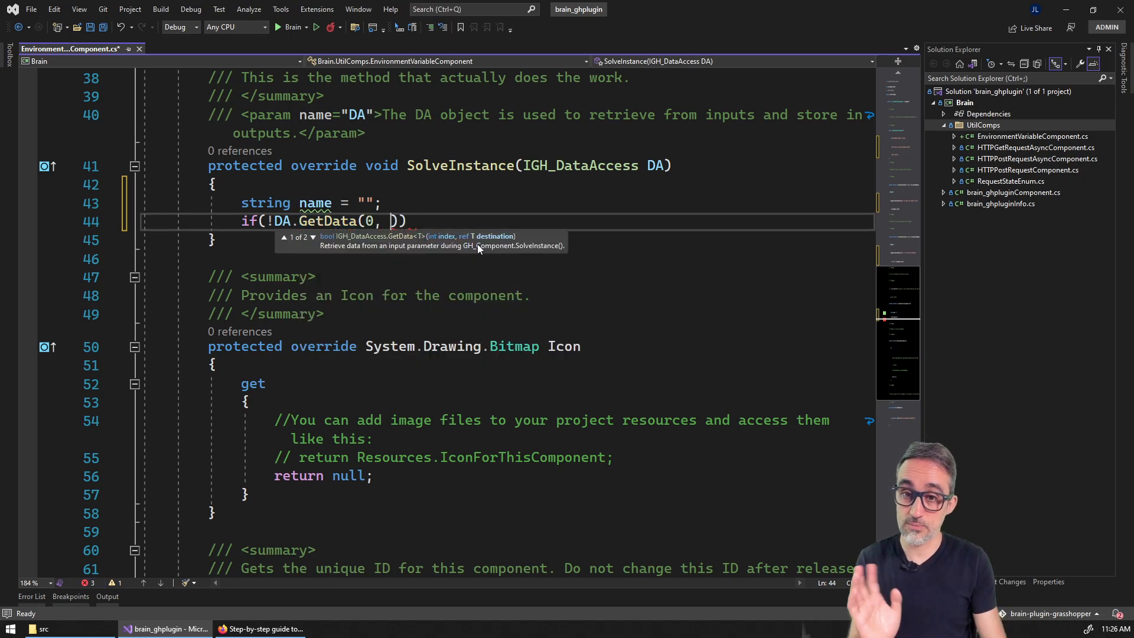
text(ref name)
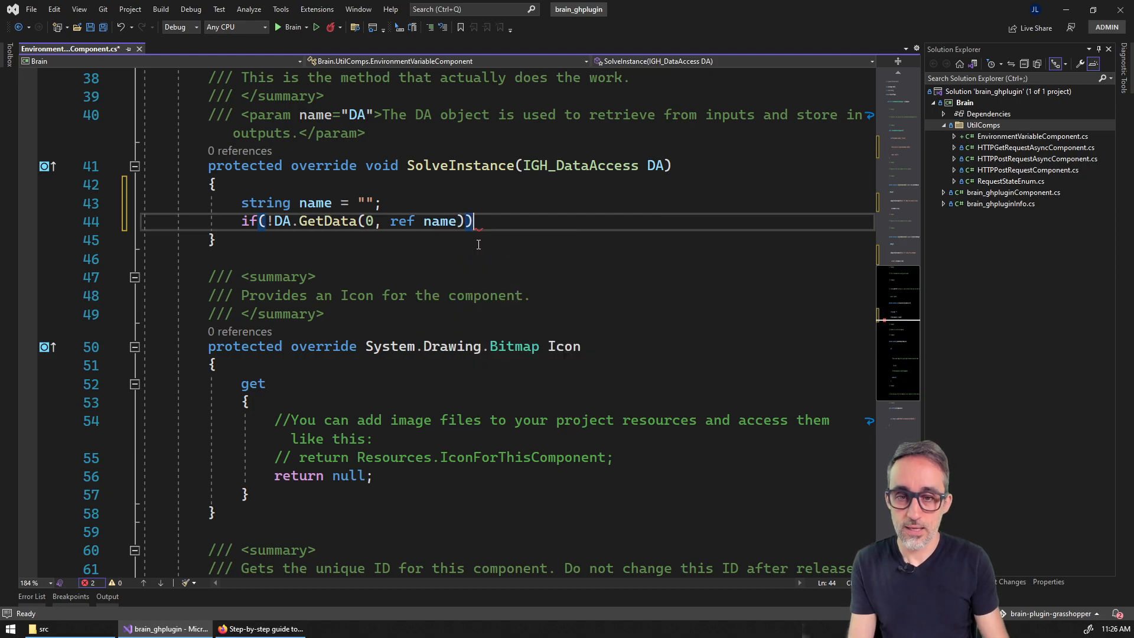
text(return;)
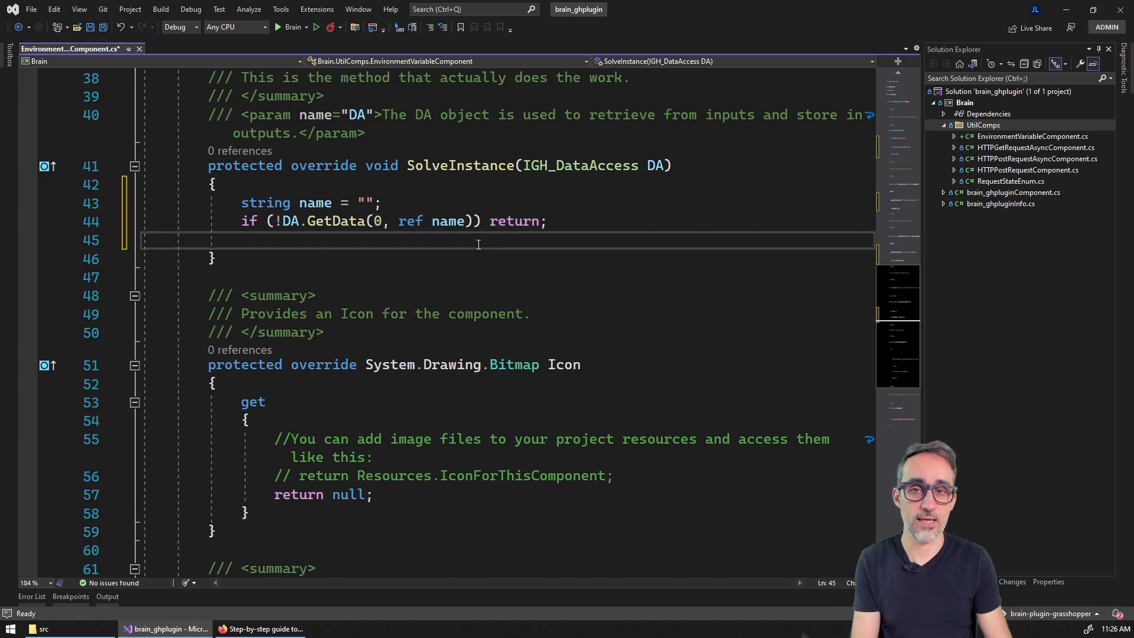
key(enter)
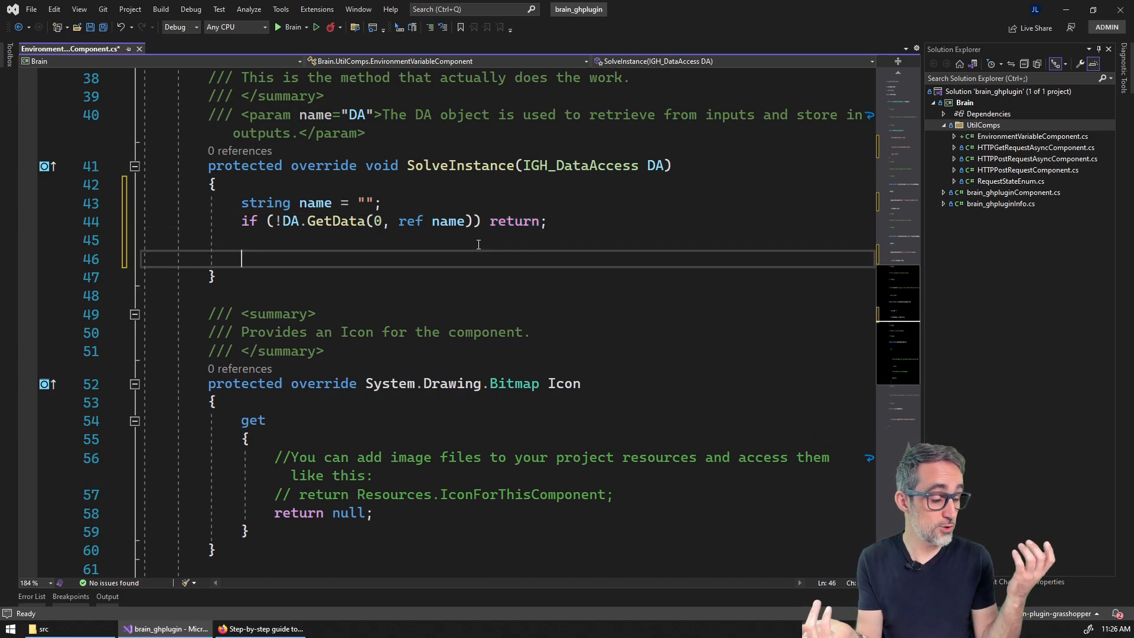
- Fetch the value with Environment.GetEnvironmentVariable(name) and set it as output via DA.SetData
text(var v)
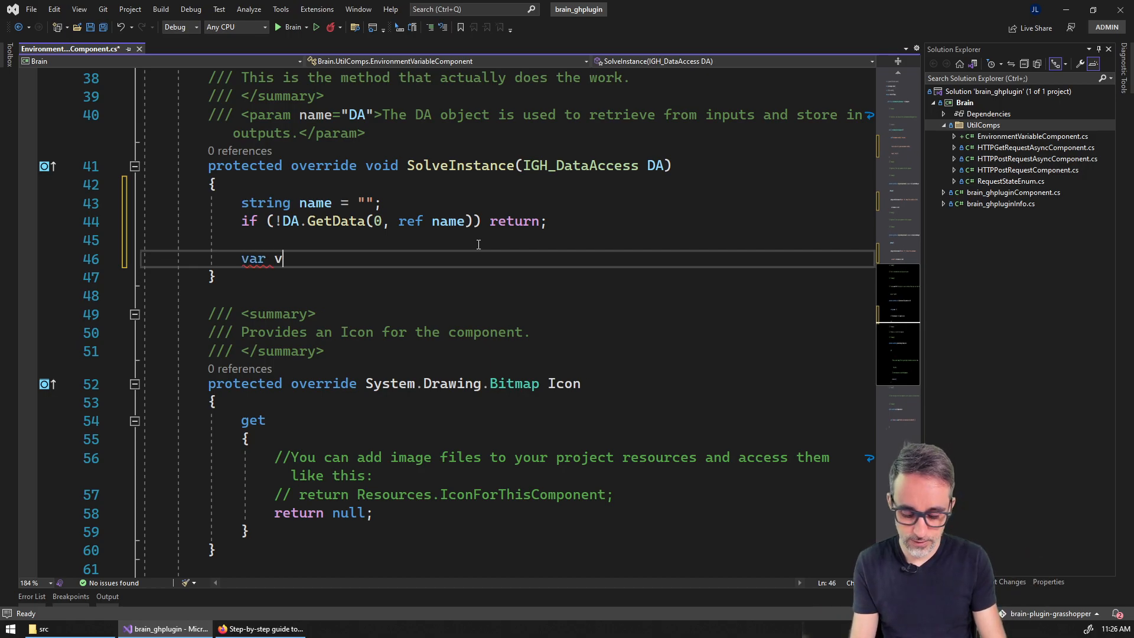
text(al =)
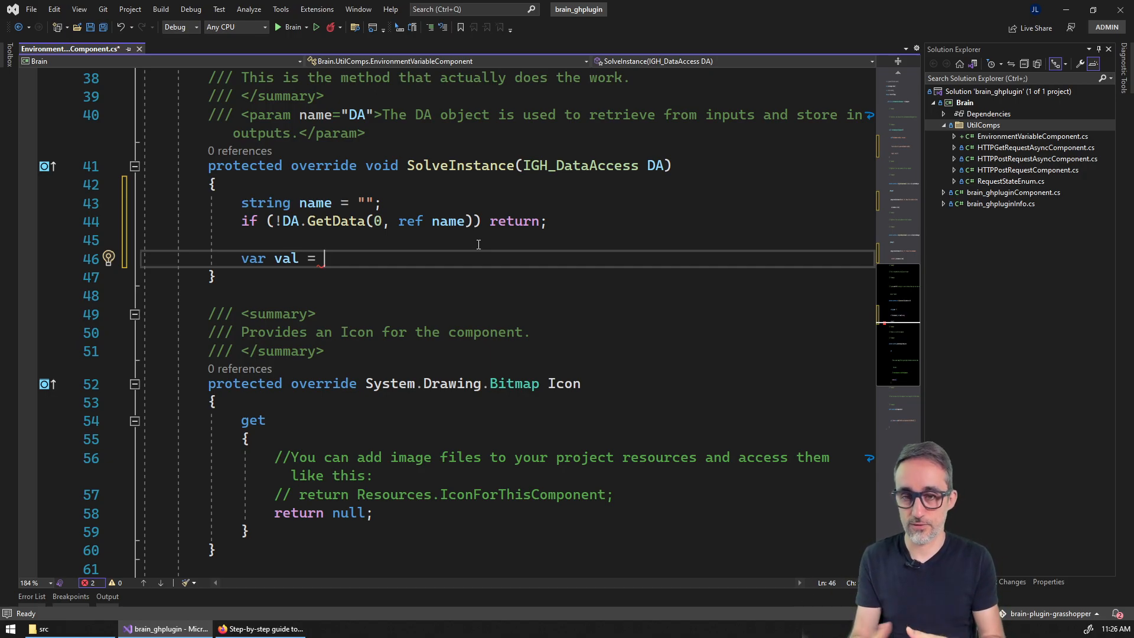
text(En)
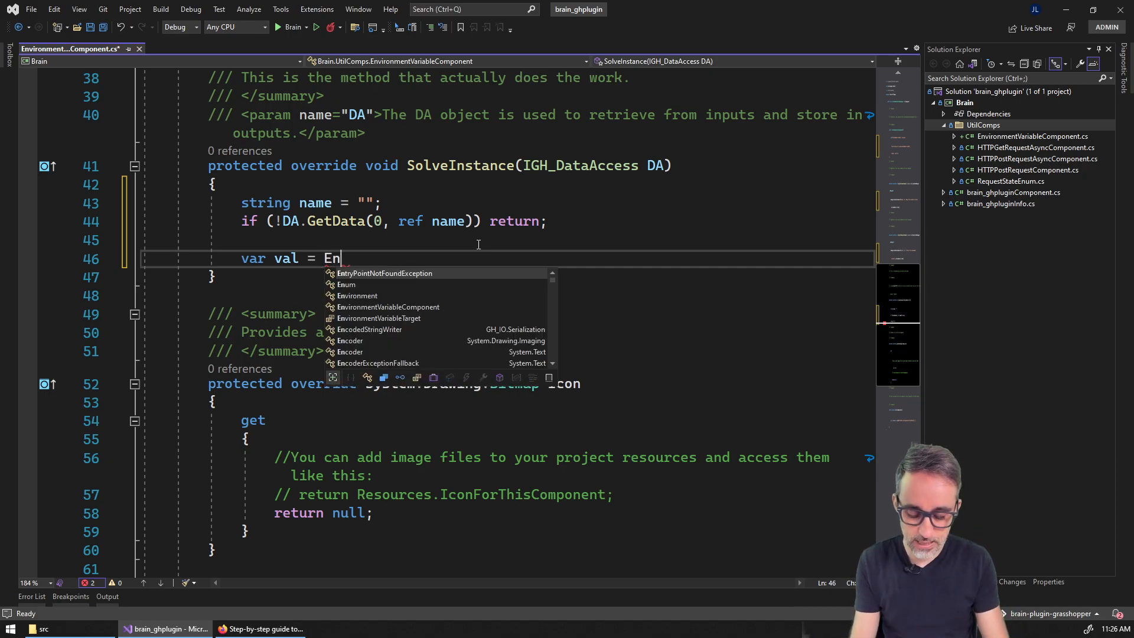
text(vi)
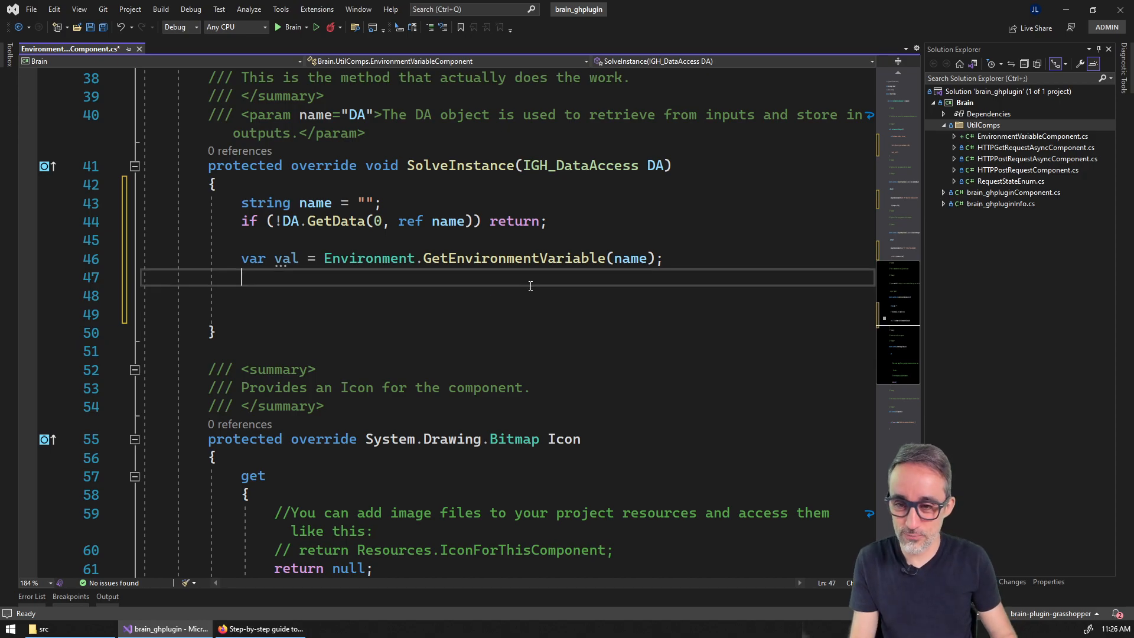
text(DA.SetData(0, val);)
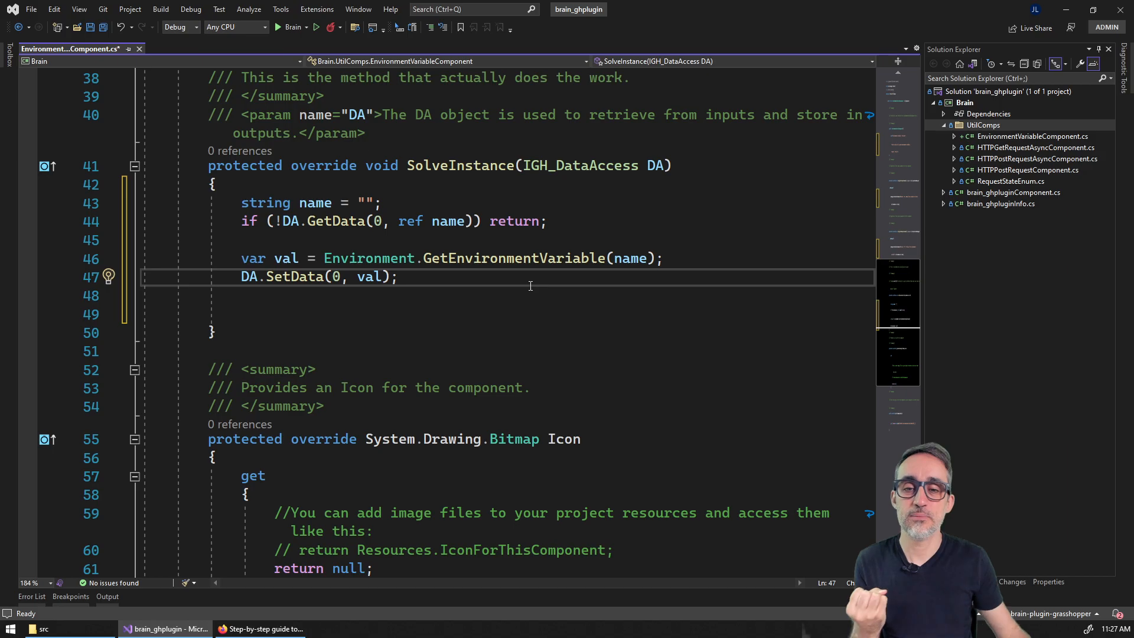
mouse_move(496, 258)
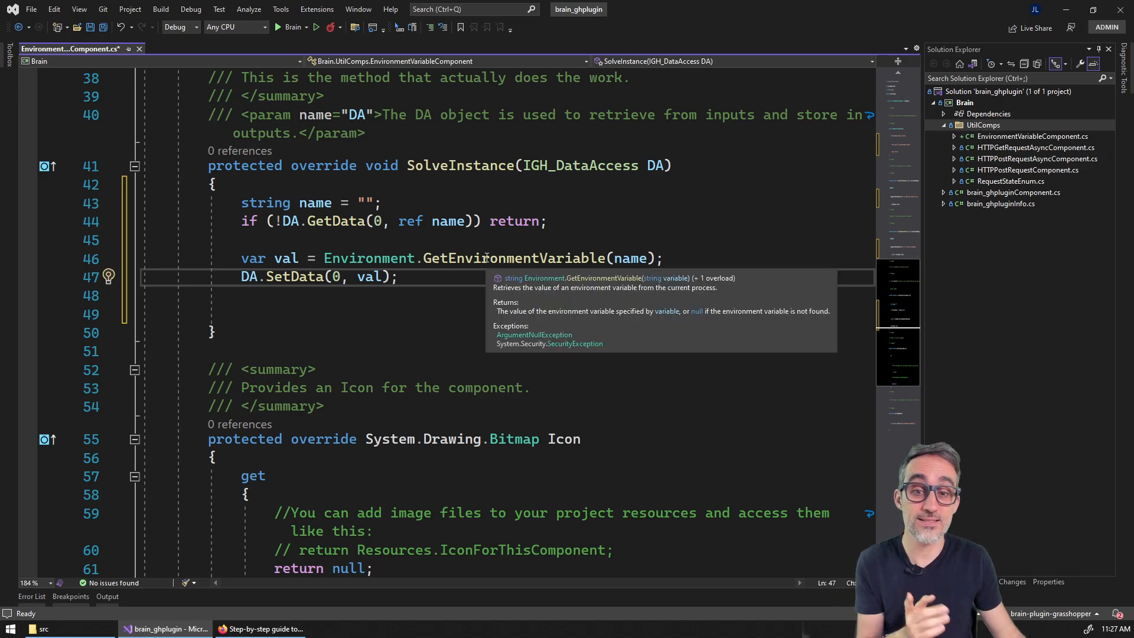
mouse_move(528, 340)
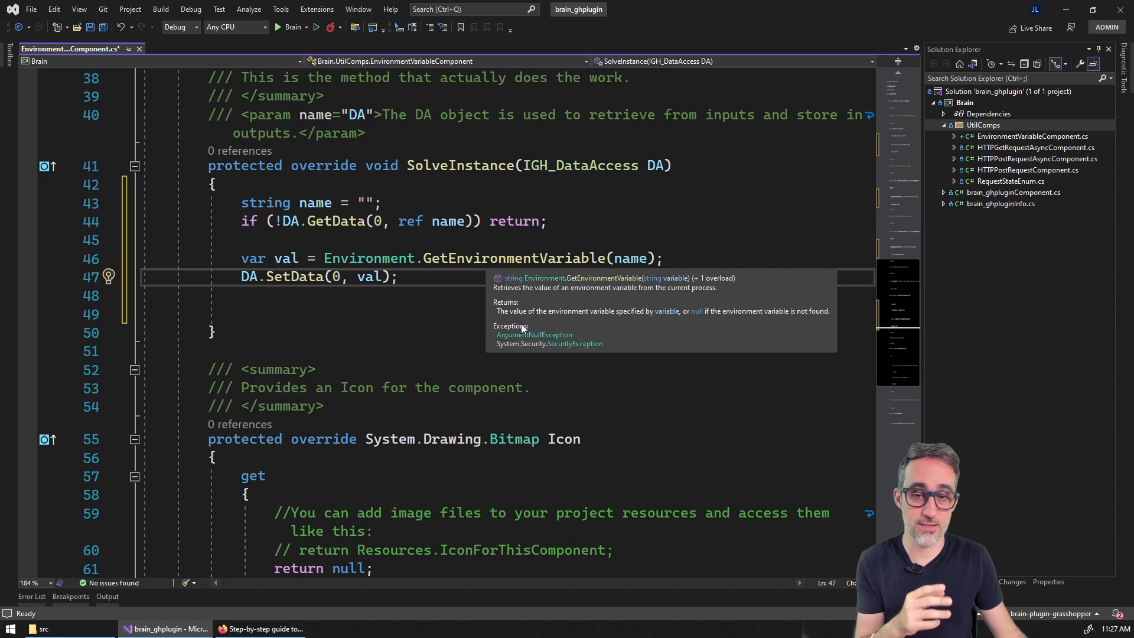
mouse_move(535, 334)
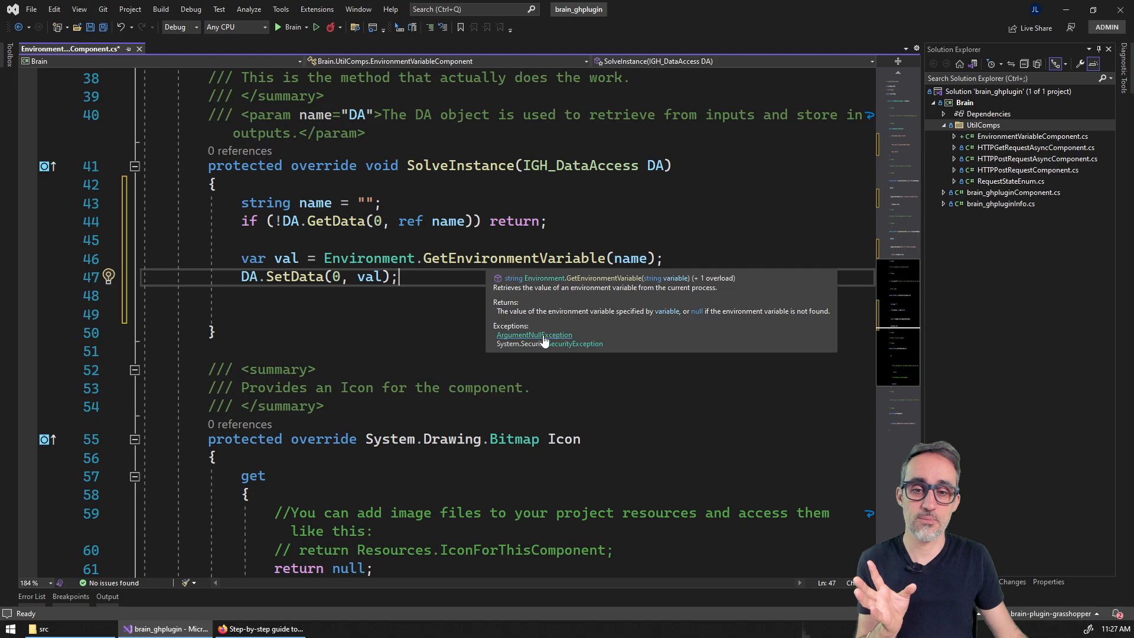
mouse_move(533, 335)
text(try)
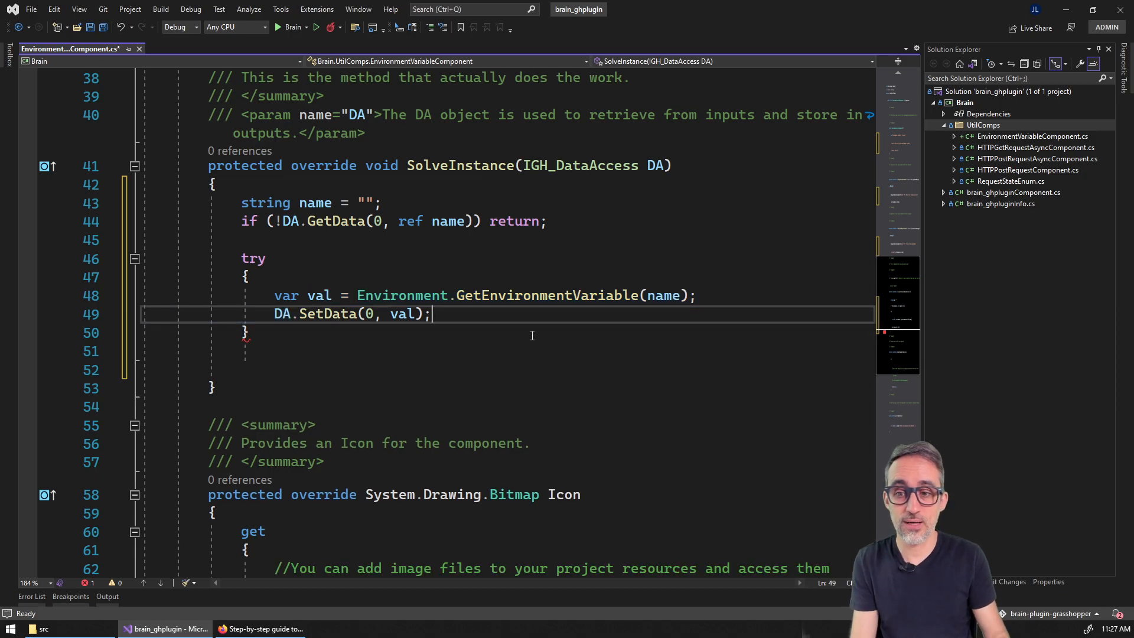
- Add a catch (Exception ex) block that begins an AddRuntimeMessage error call
text(catch ()
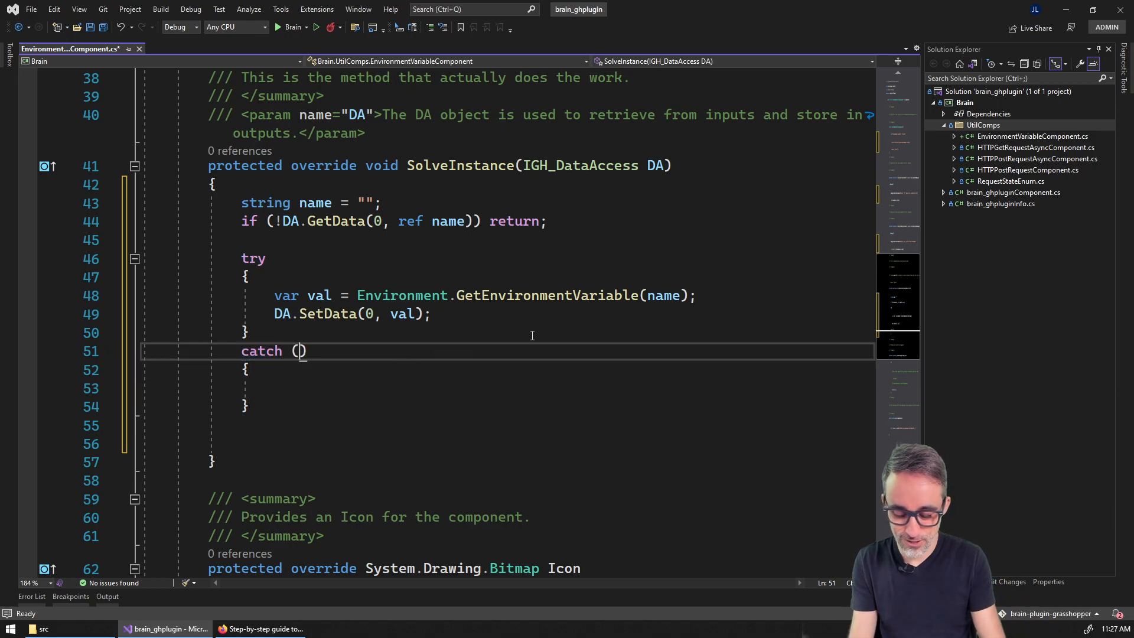
text(Exception ex)
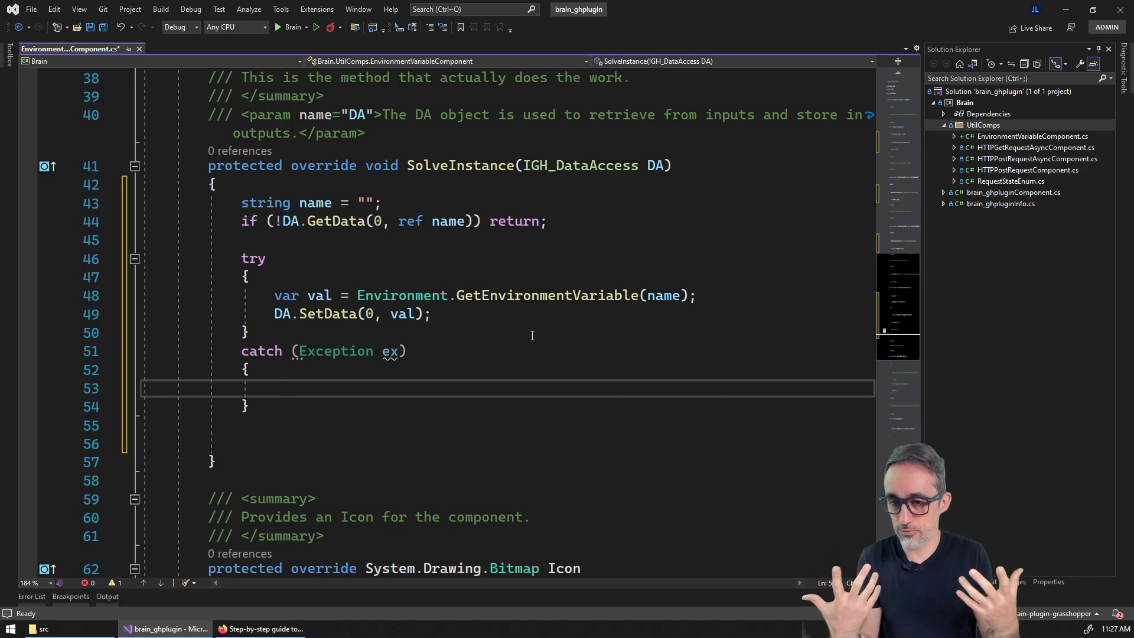
click(275, 389)
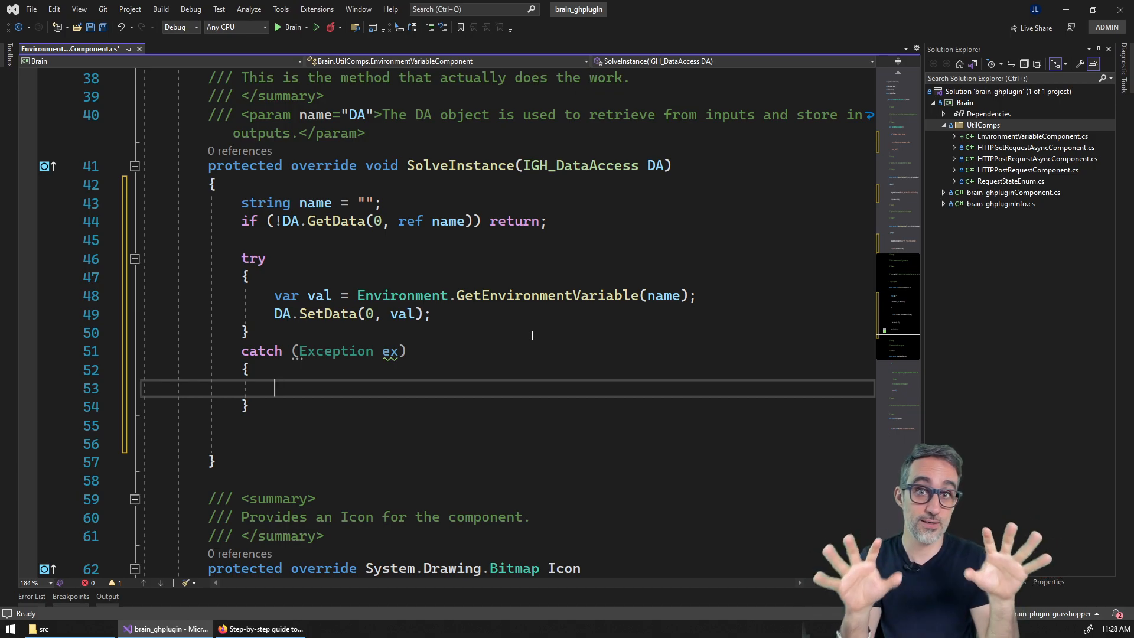
text(addrut)
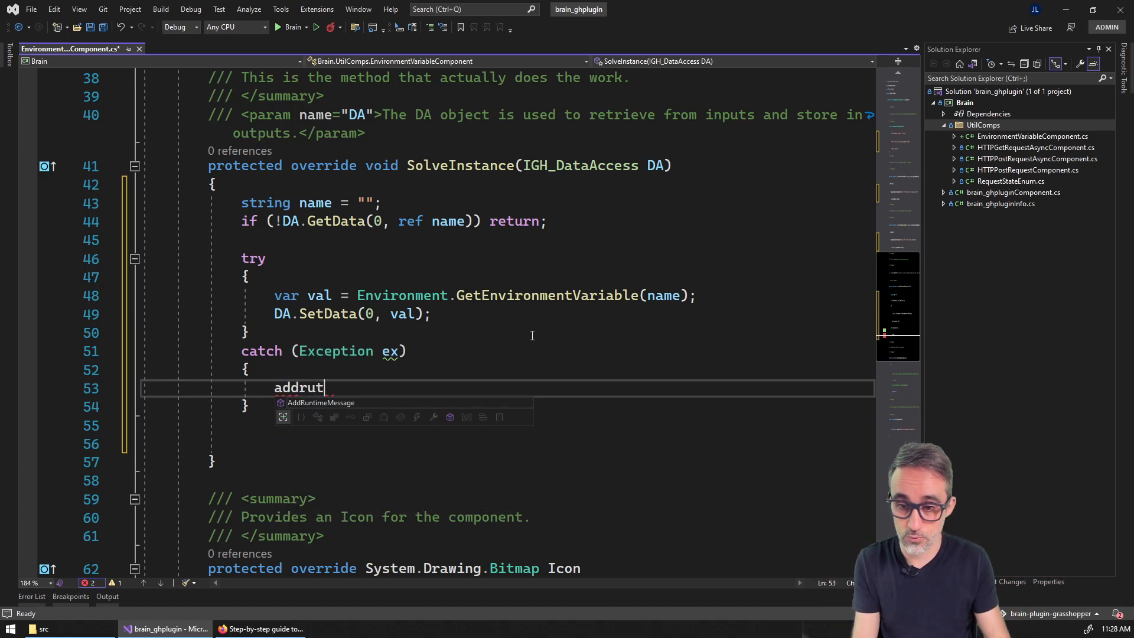
key(BackSpace)
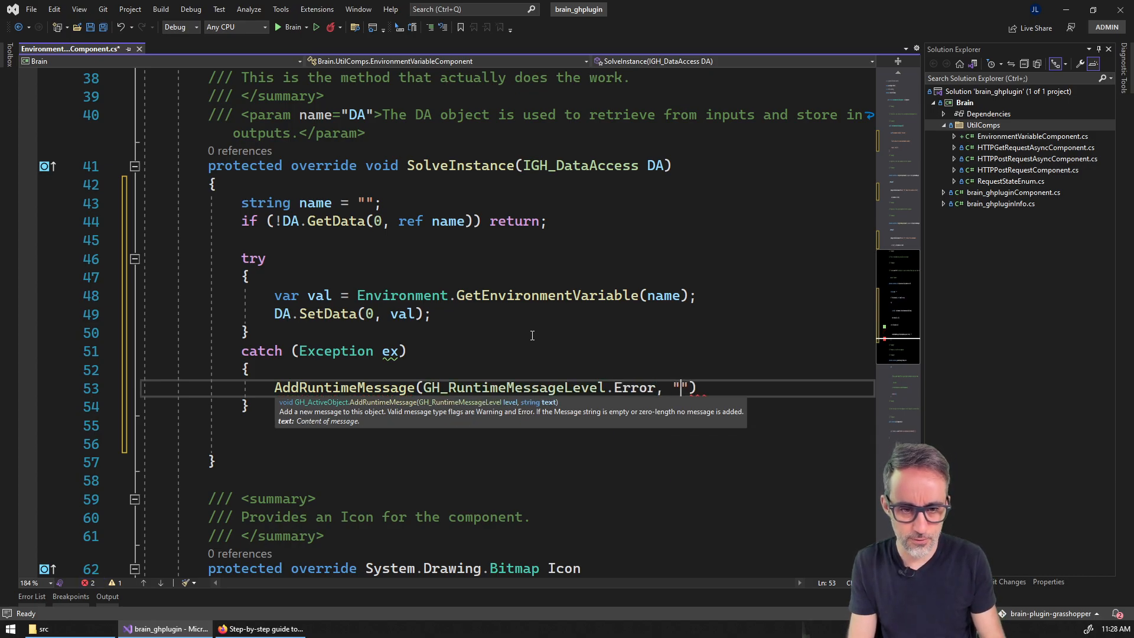
- Report 'Cannot retrieve environment variable' with the name and ex.Message, then return
text(Cannot retri)
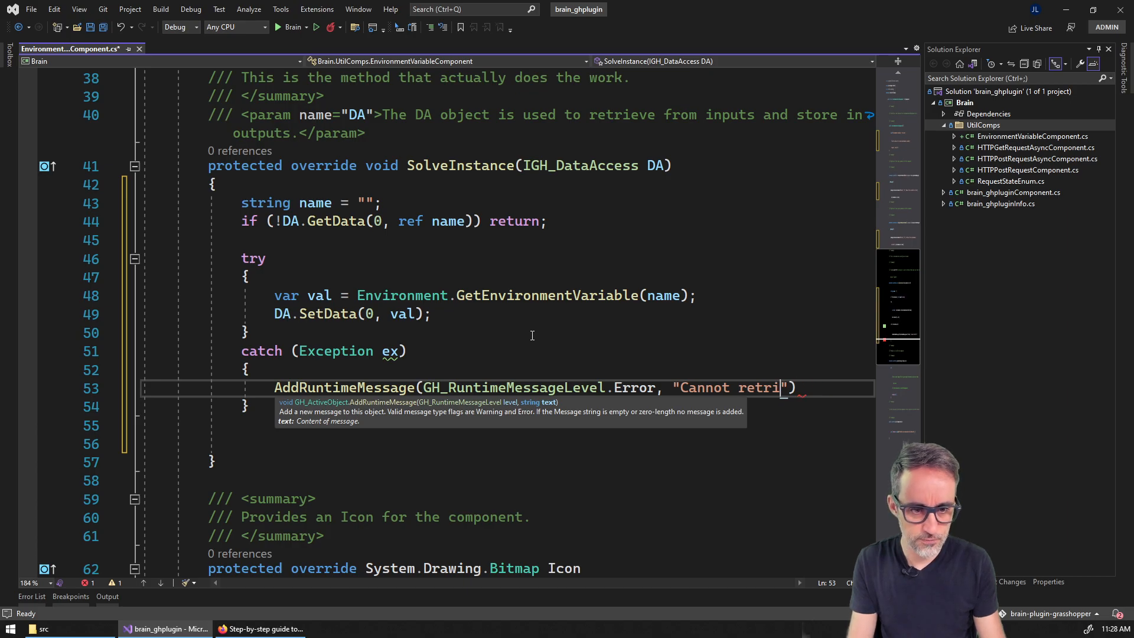
text(ve environment)
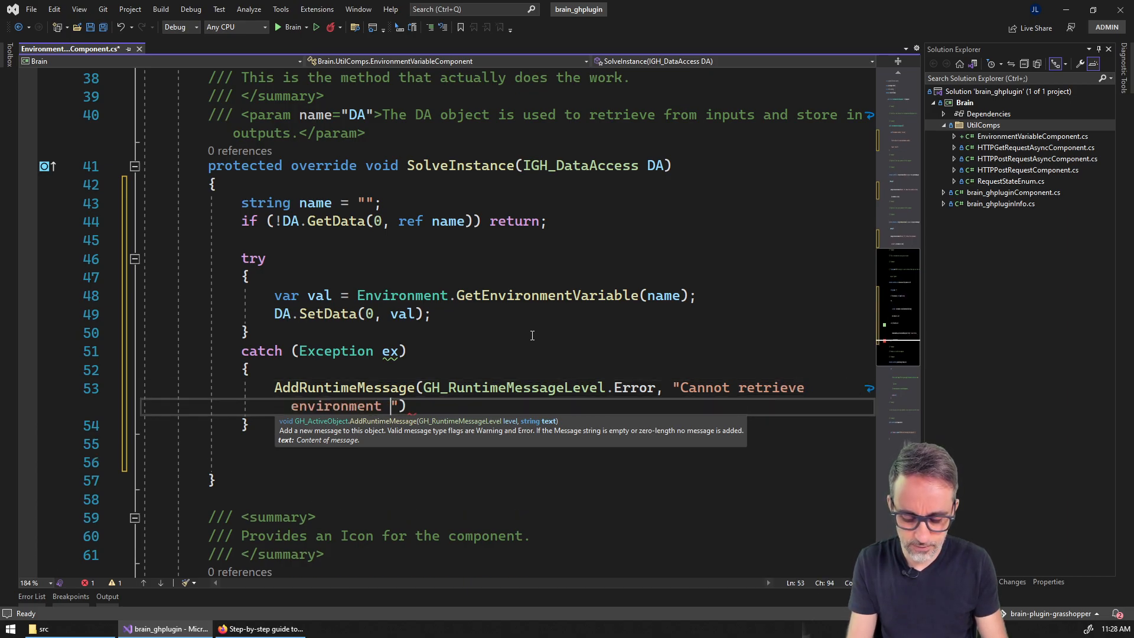
text(variable " + name +)
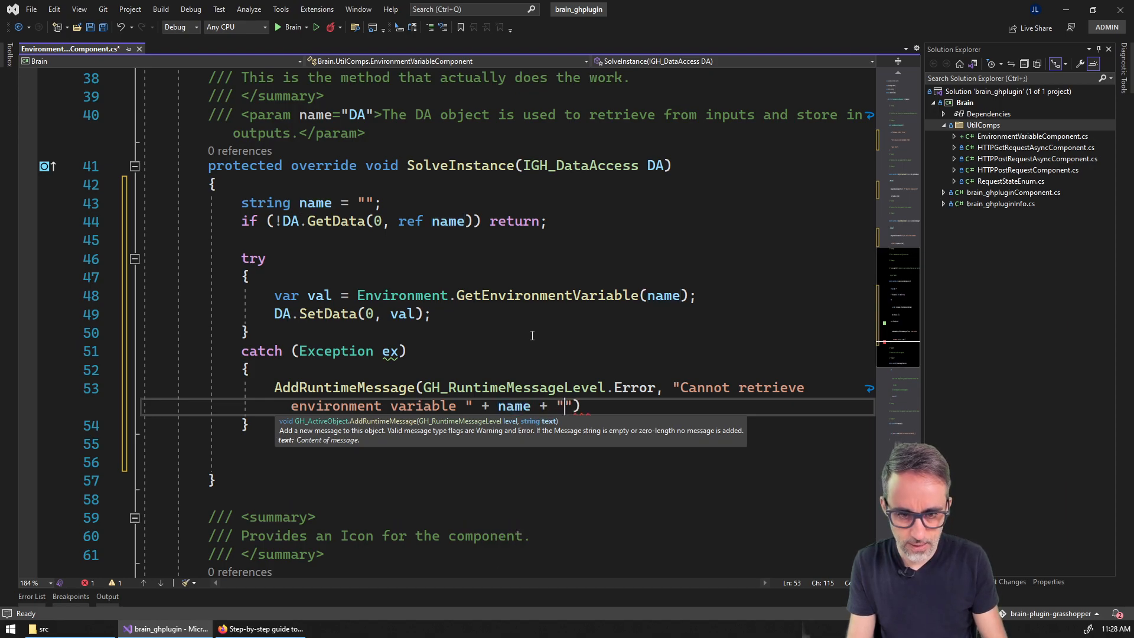
text(:)
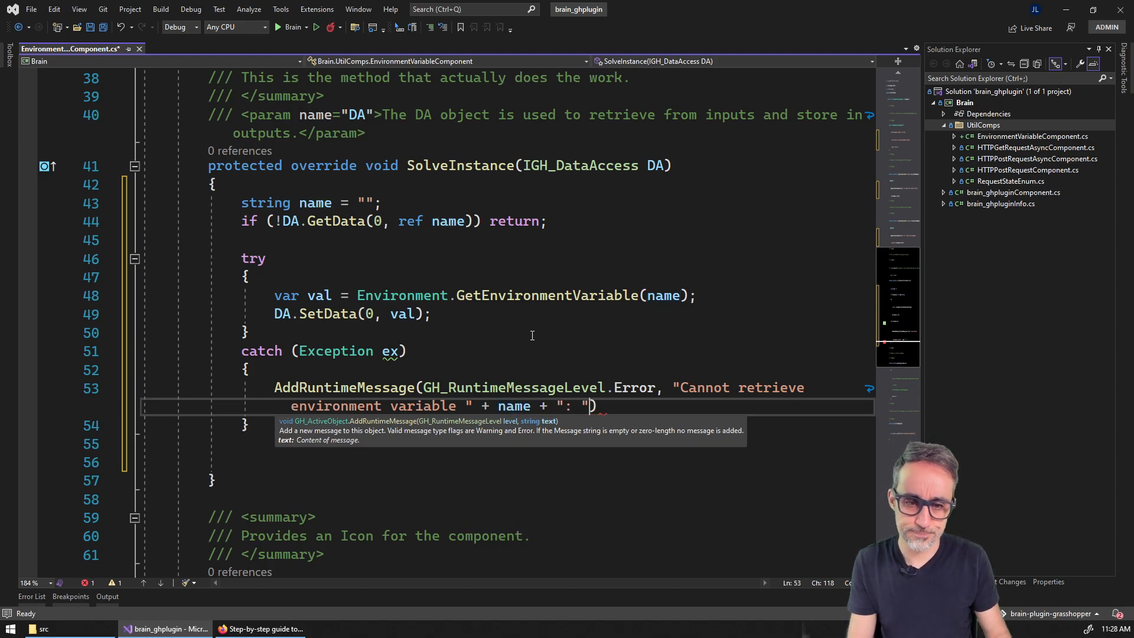
text(+ ex.m)
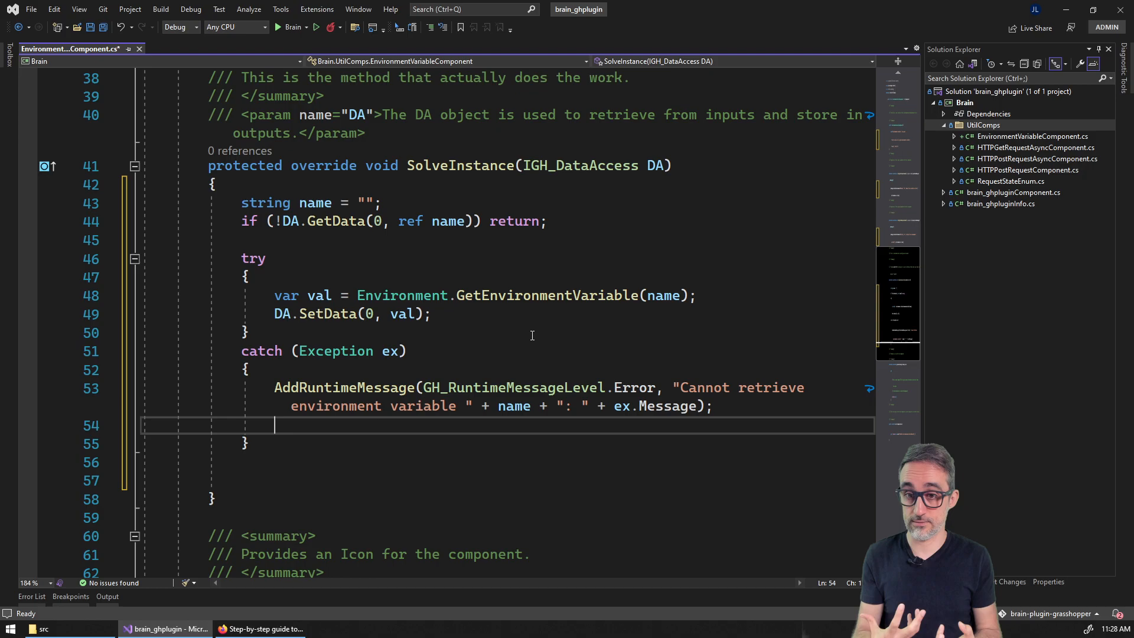
text(retrun;)
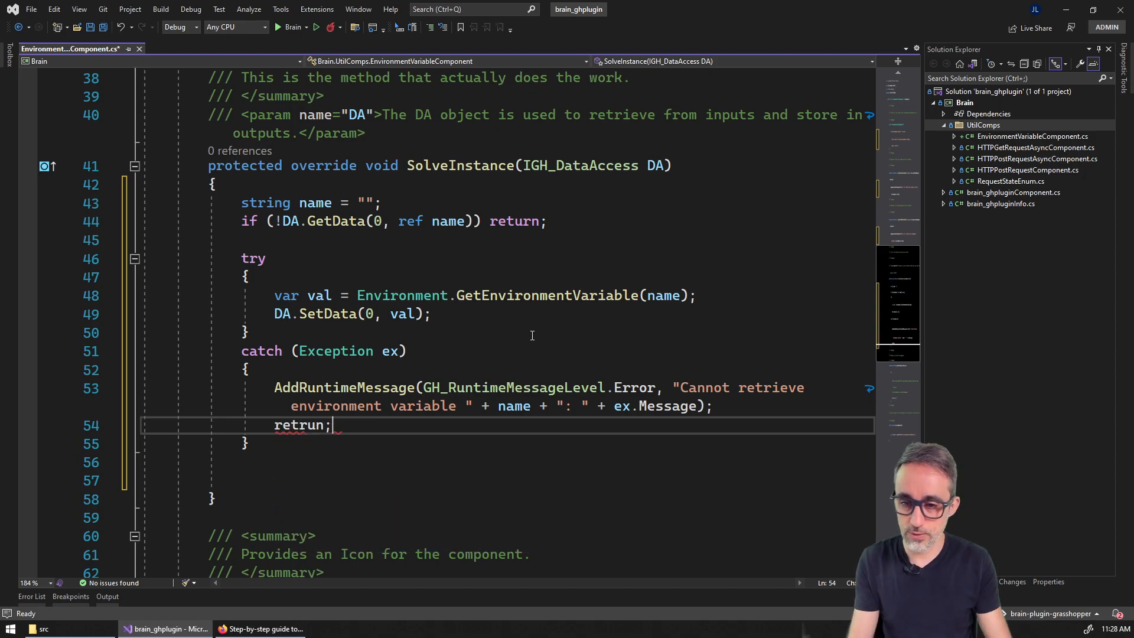
text(return)
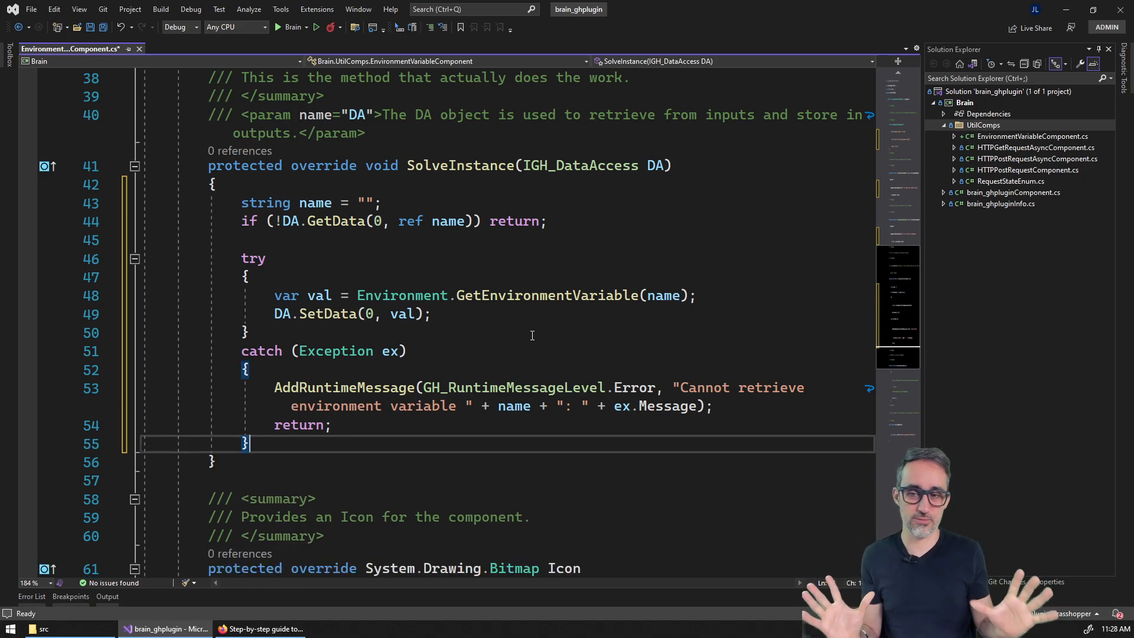
- Add the comment '// Safe-proof the env var fetch' above try and save the file
text(//)
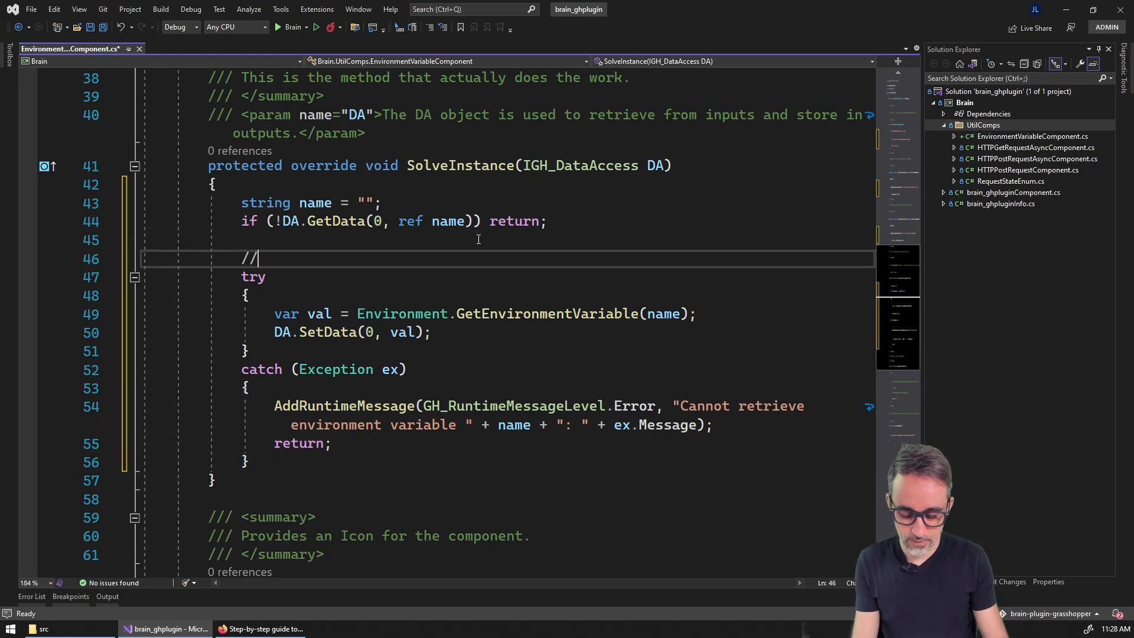
text(Safe-pro)
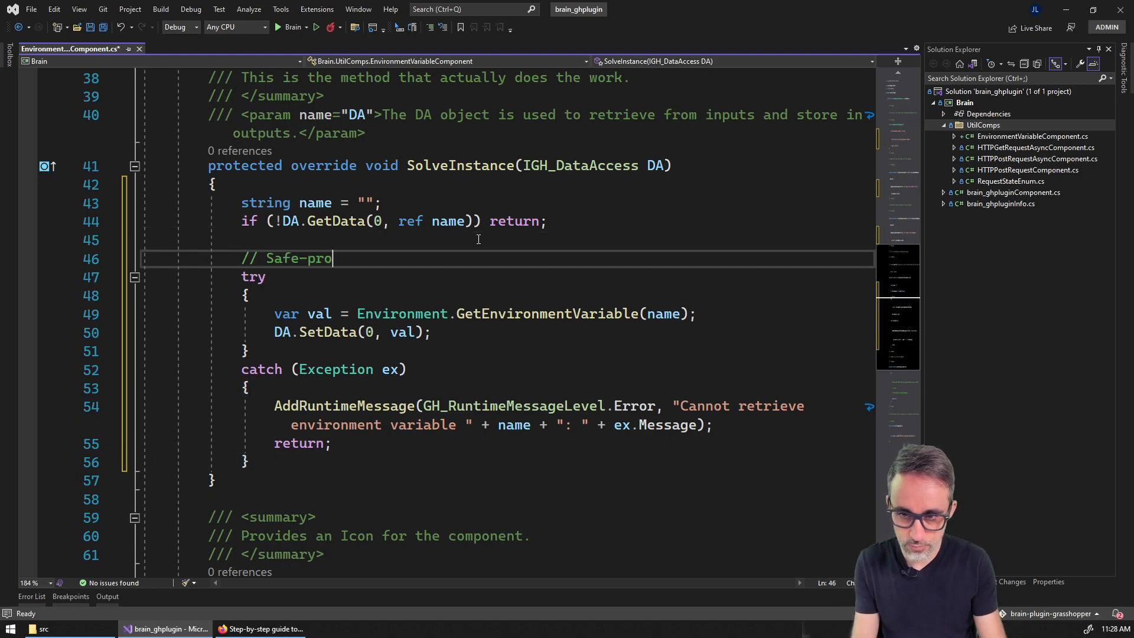
text(of the)
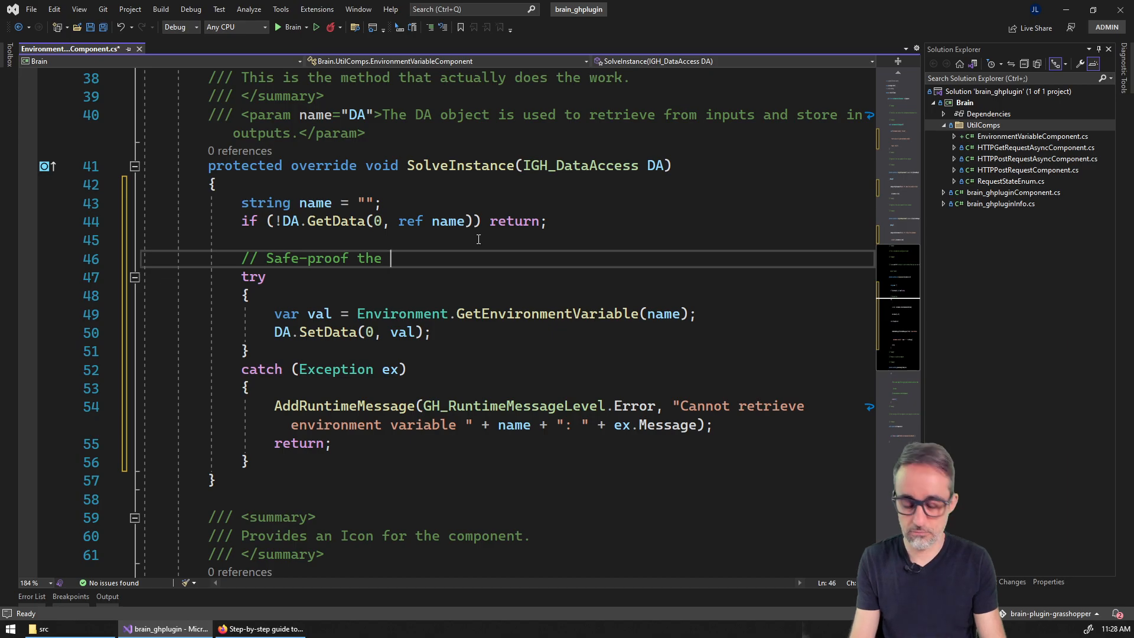
text(e)
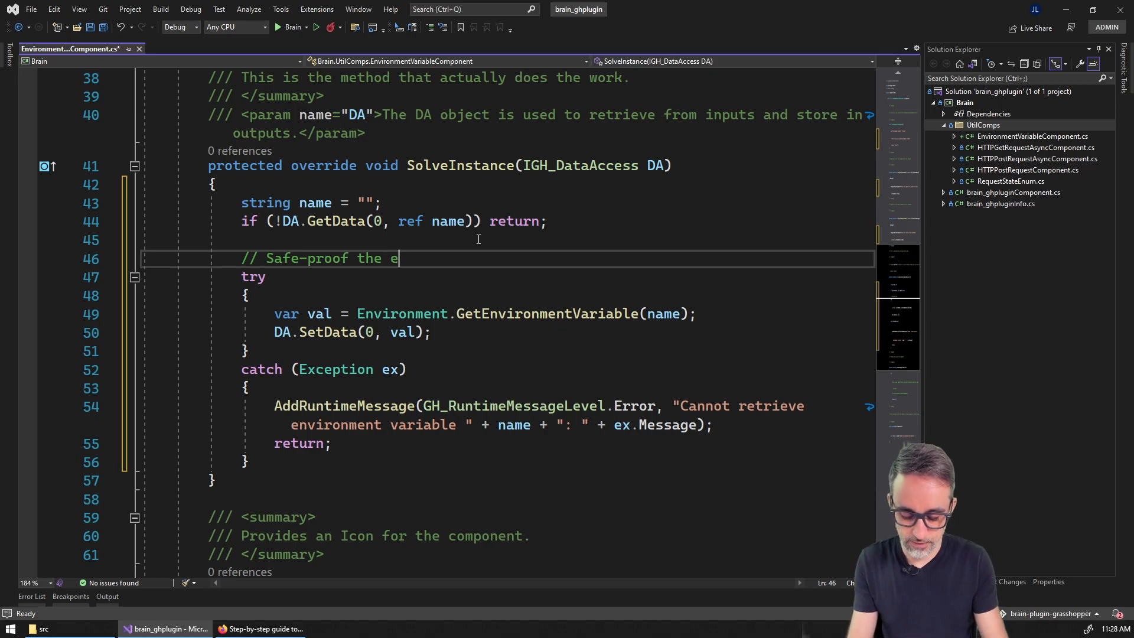
text(nv var c)
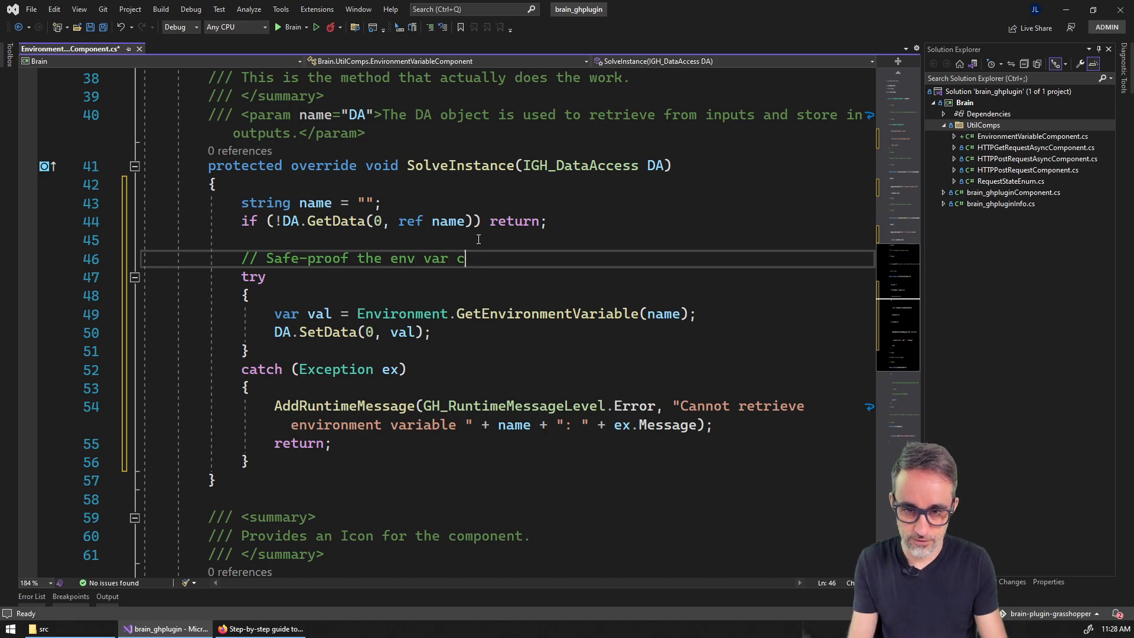
text(fetch)
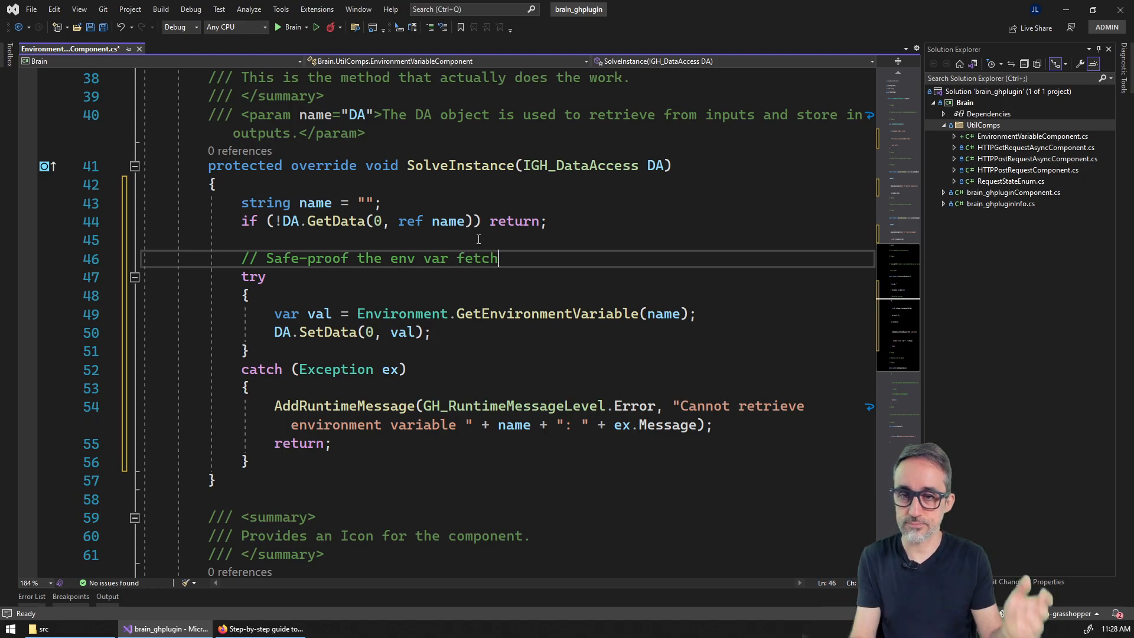
key(ctrl+s)
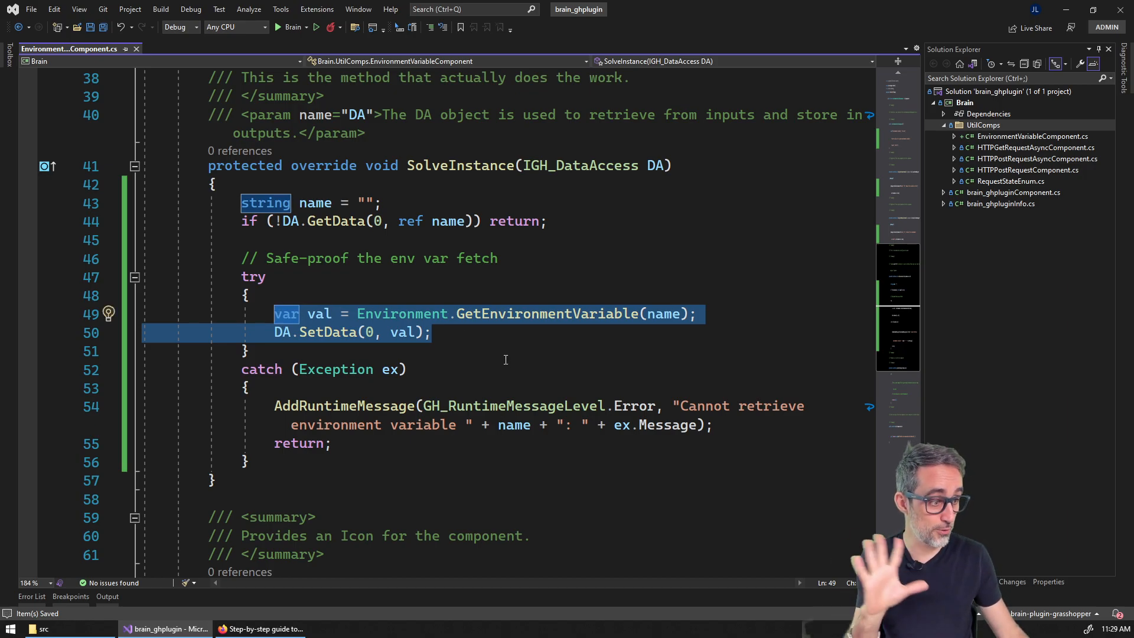
mouse_move(465, 384)
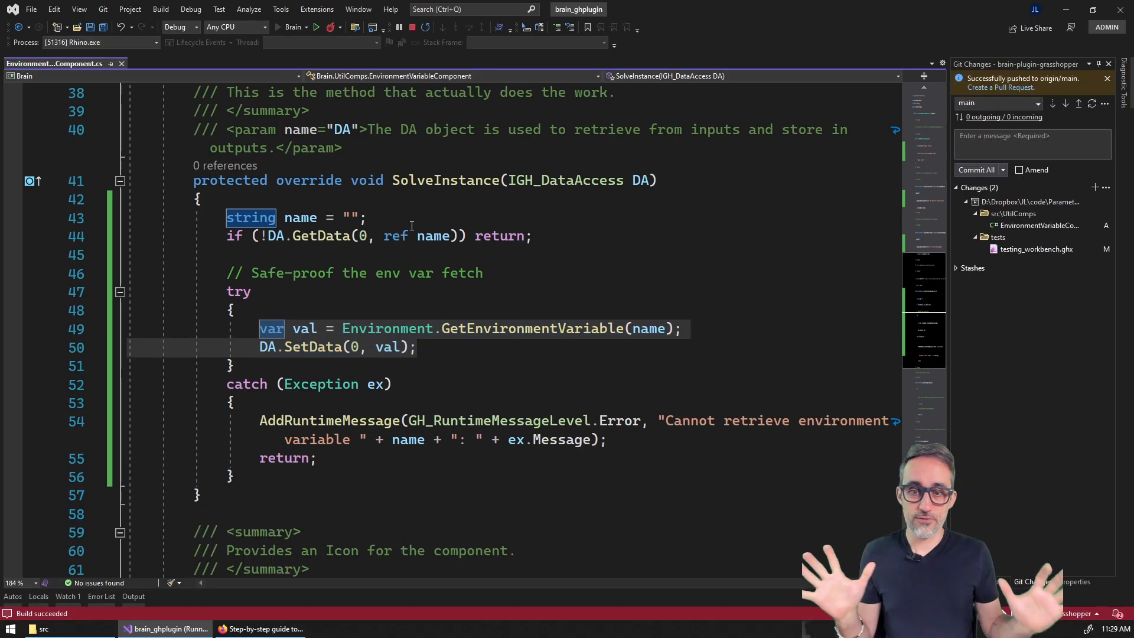
- Dismiss the Rhino welcome screen and place Environment Variable from the Brain Utils dropdown
click(292, 26)
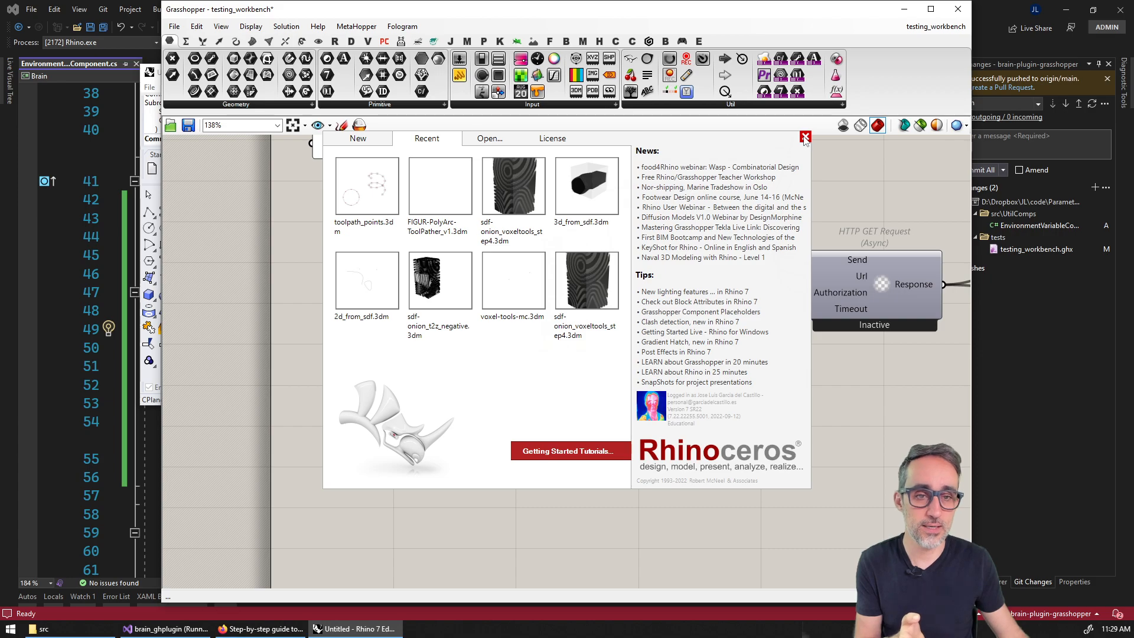
click(804, 137)
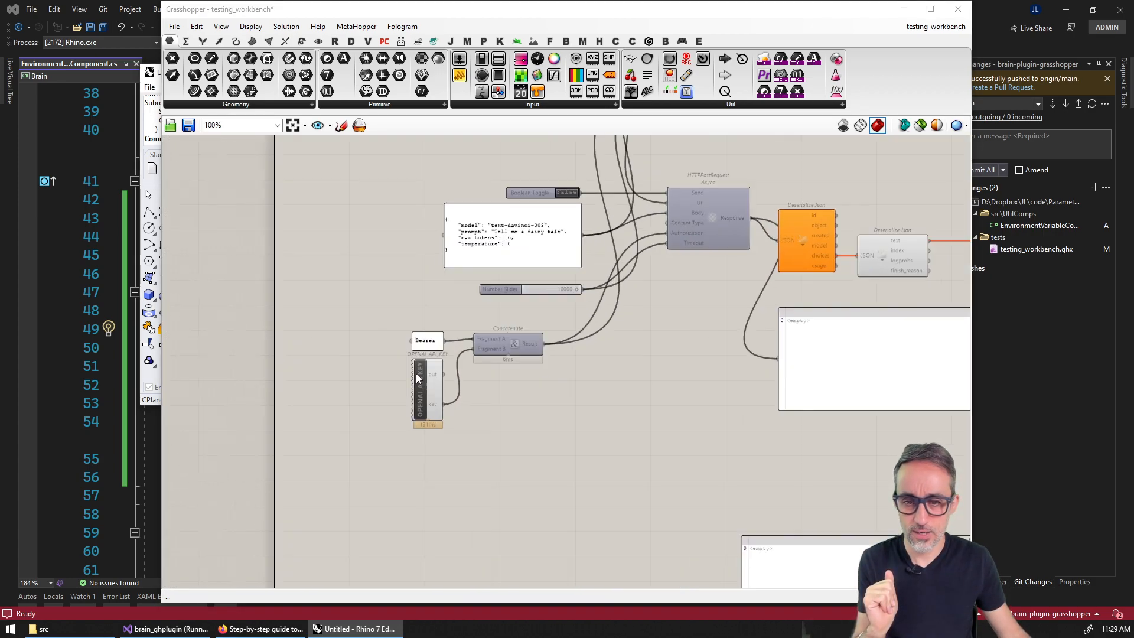
scroll(down, 3)
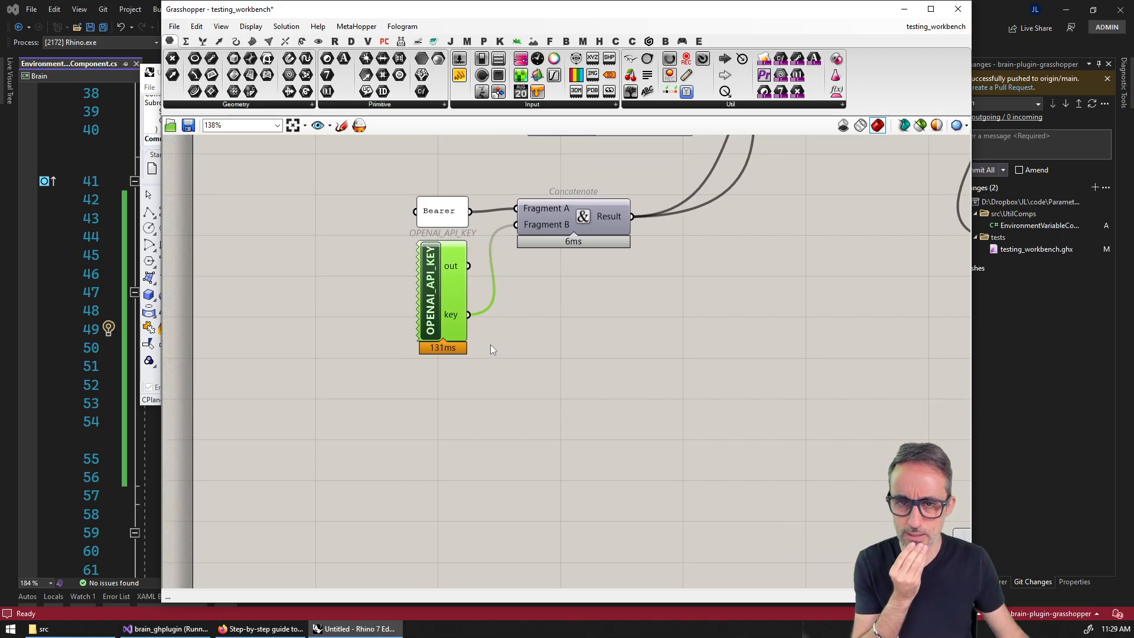
click(681, 41)
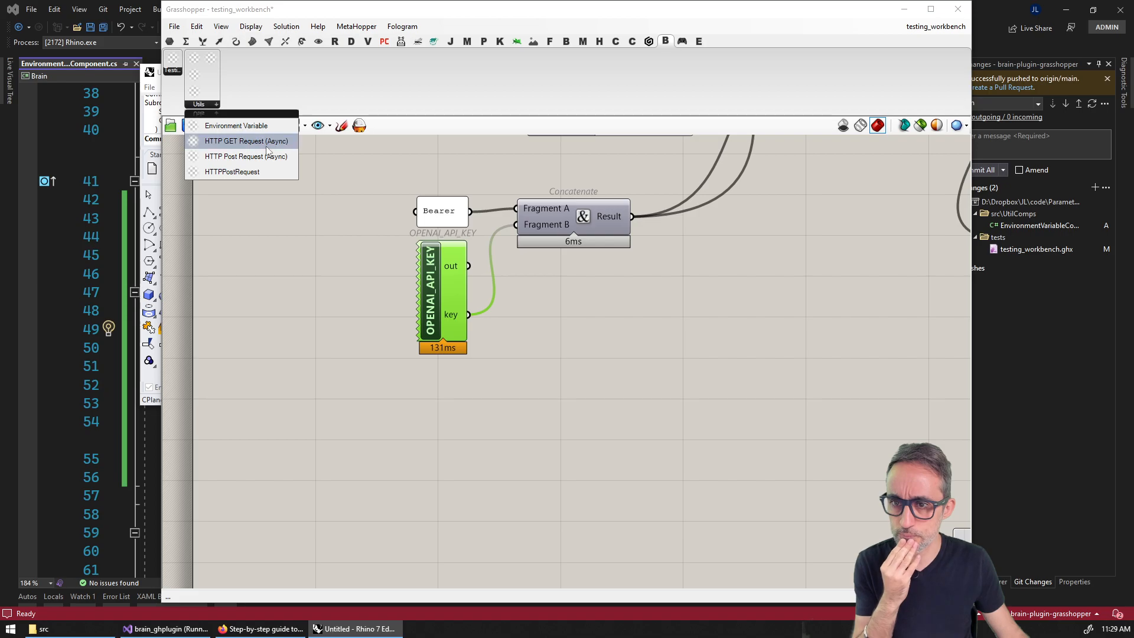
click(235, 125)
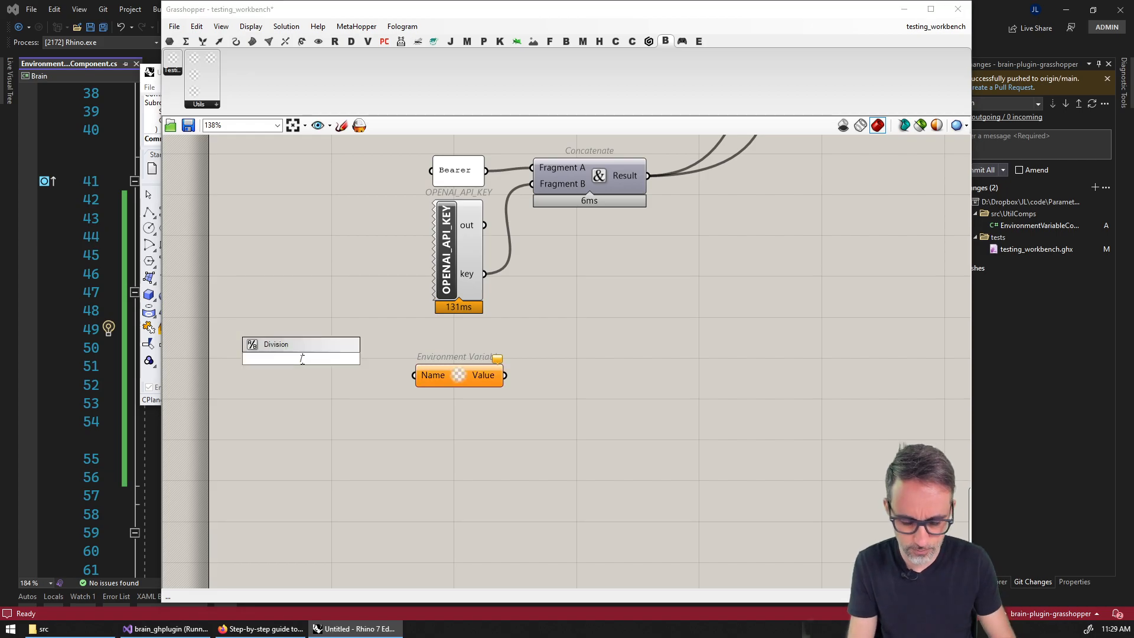
- Create a panel naming the OpenAI API key and wire it into the component
text(//OPEN_)
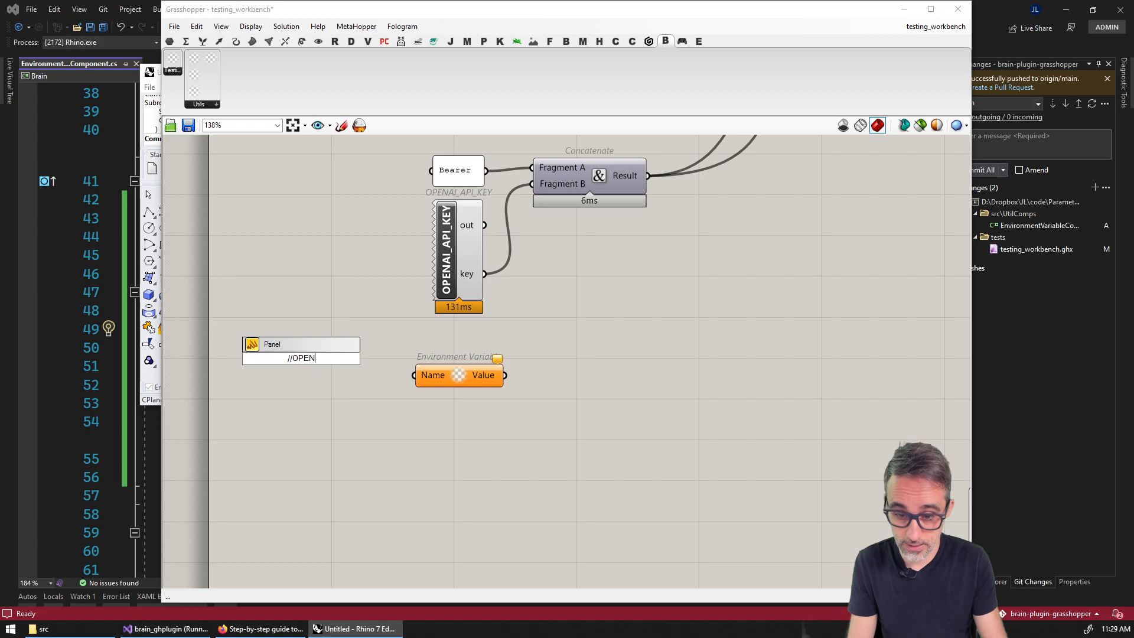
text(AI_API)
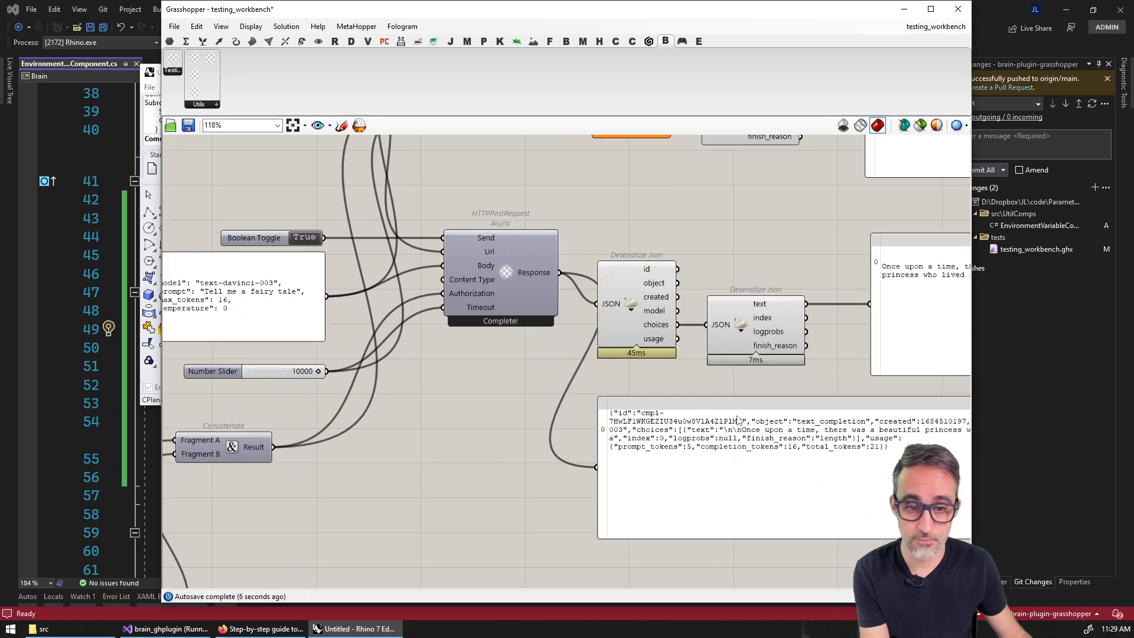
click(305, 237)
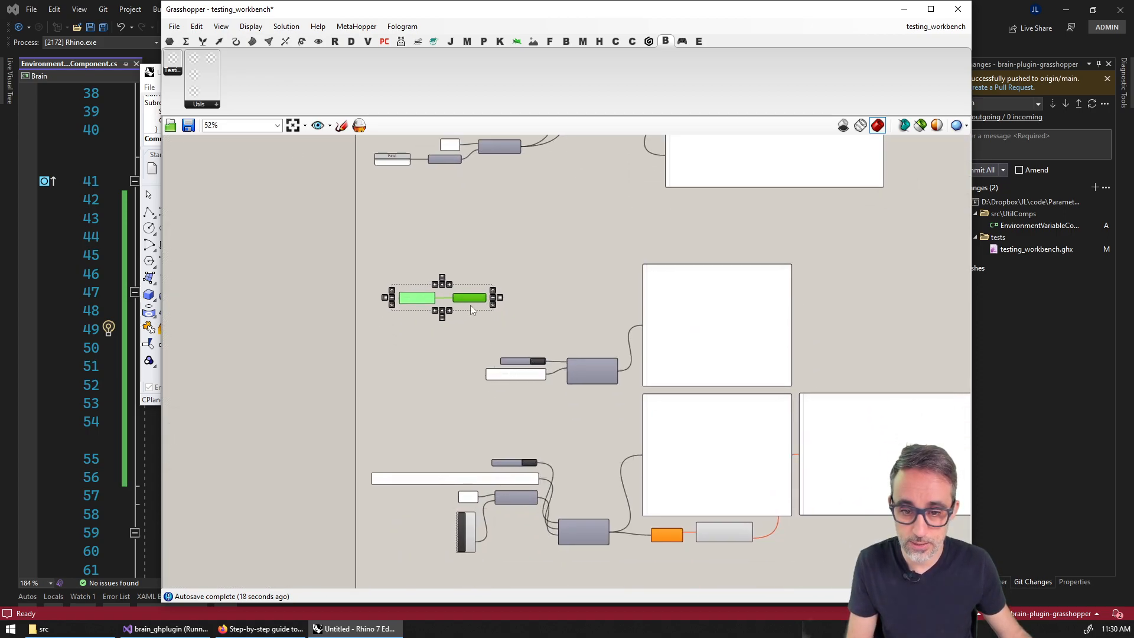
- Change the Twitter request's name panel to TWITTER_API_KEY
scroll(down, 3)
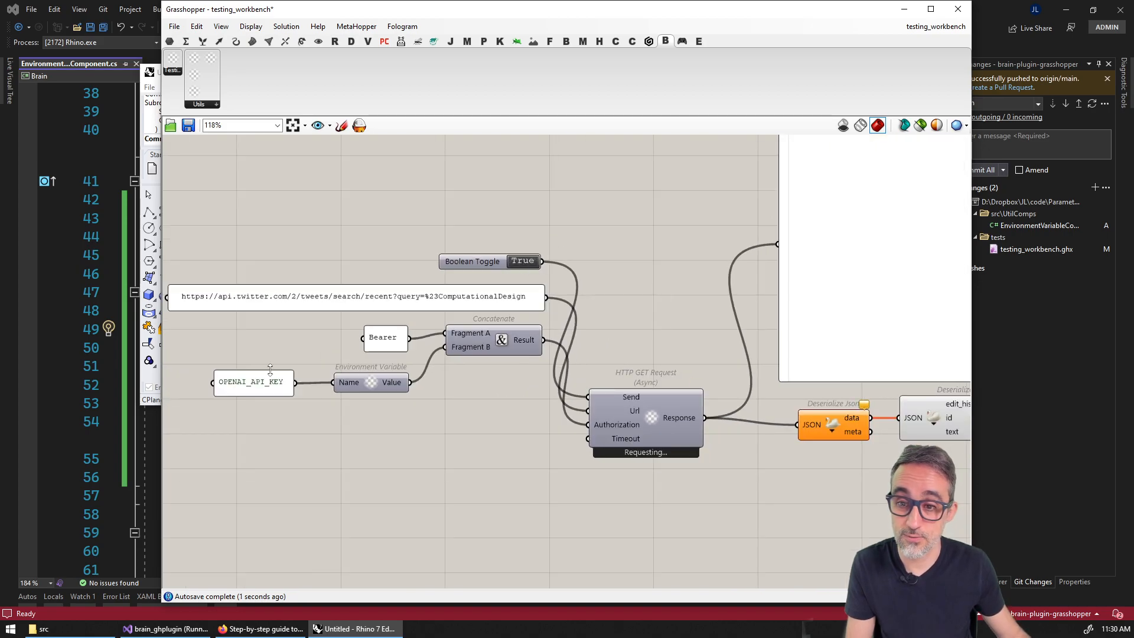
double_click(252, 380)
text(TWITT)
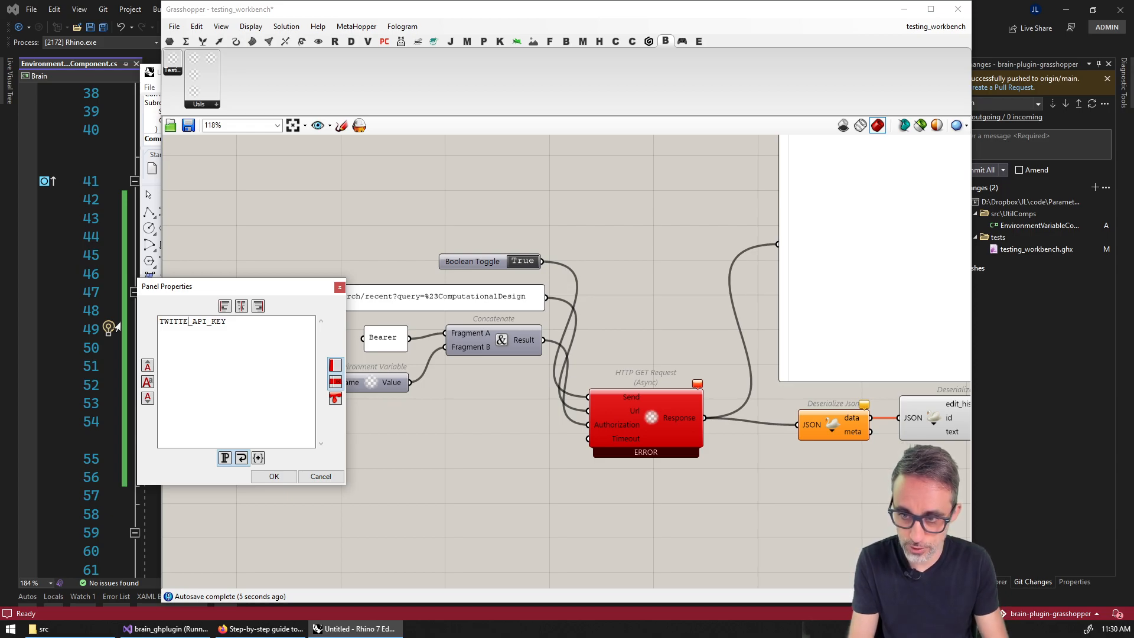
click(273, 476)
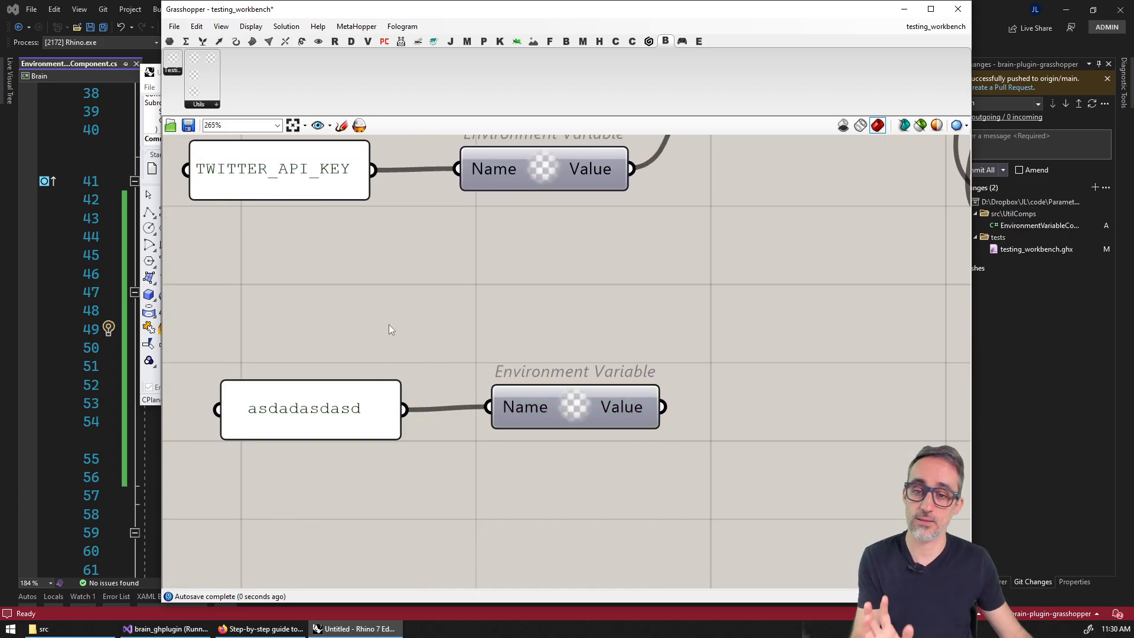
mouse_move(622, 406)
text(null)
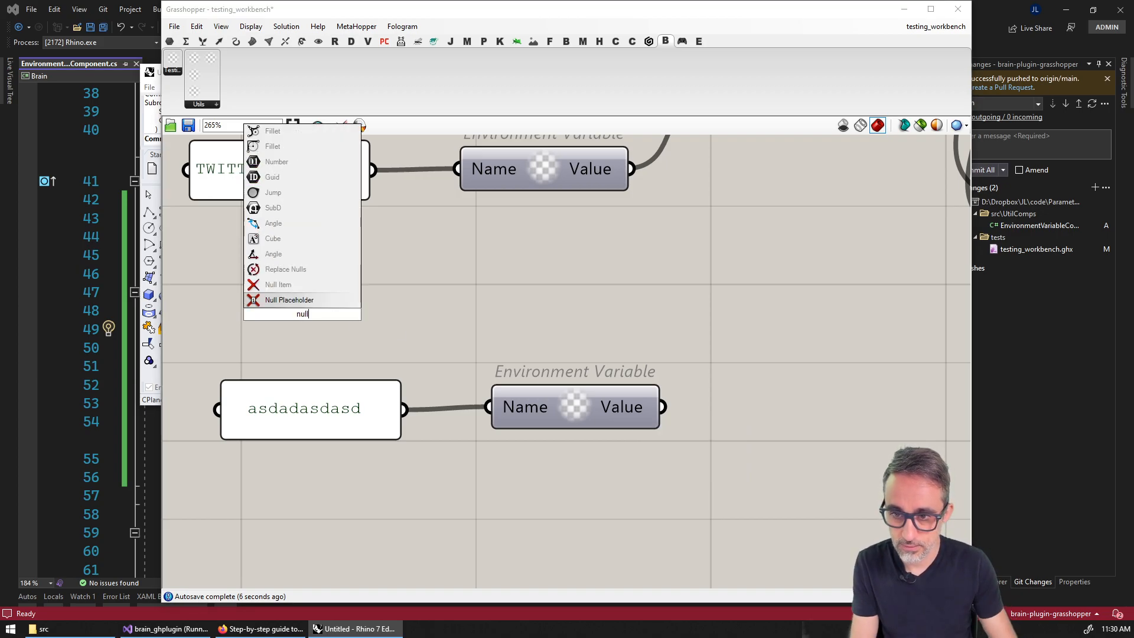
- Add a Null Placeholder to test the empty environment-variable input on the Twitter request
click(278, 284)
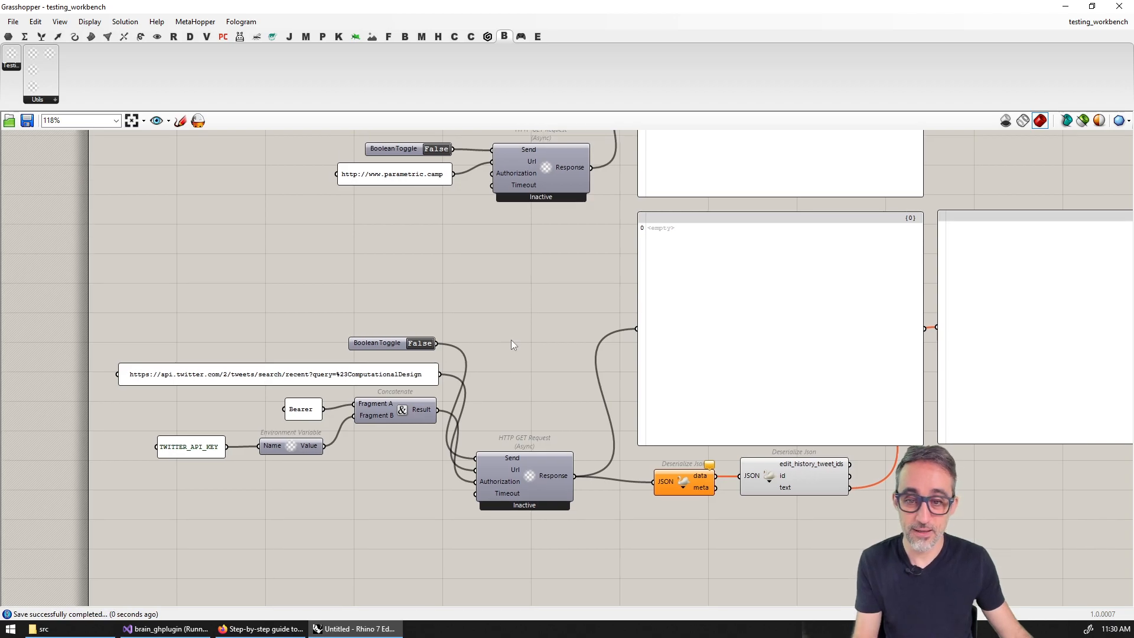
scroll(up, 3)
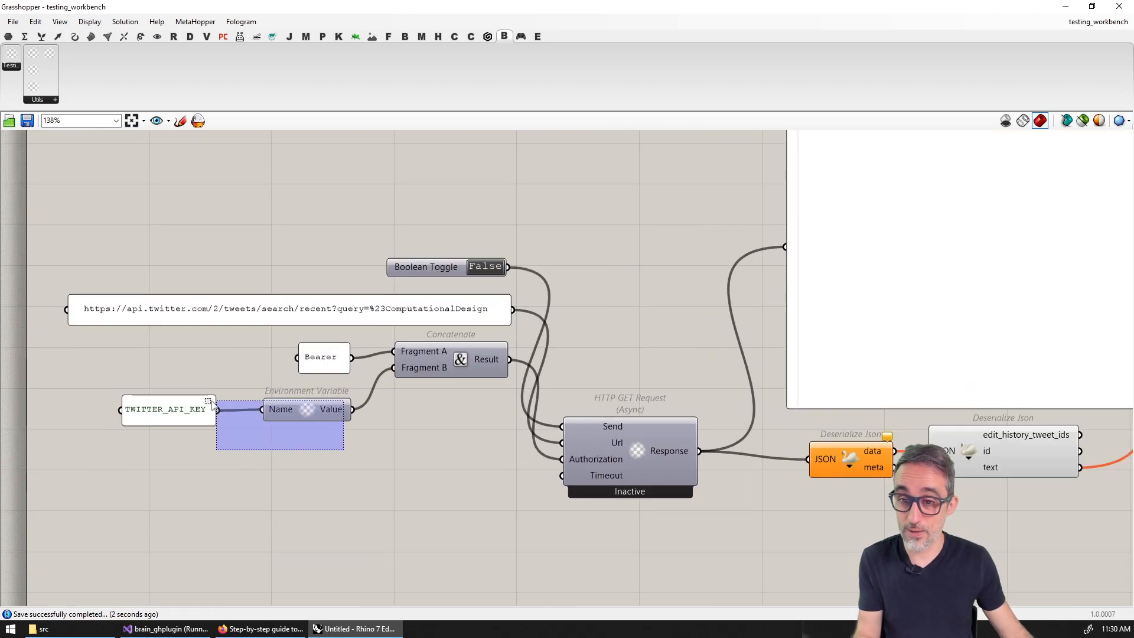